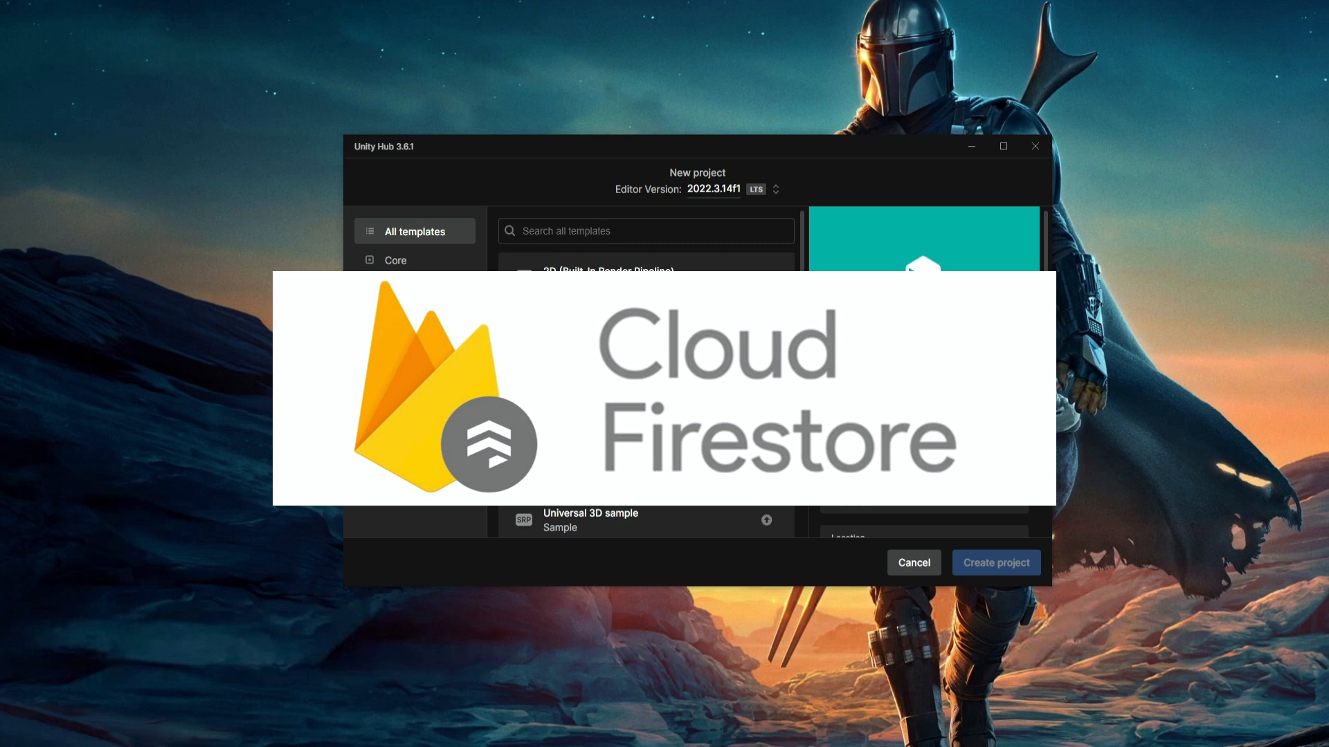
Choose the 2D Mobile template, name the project TriviaMaster, and pick its location folder
{"action": "left_click", "coordinate": [608, 338]}
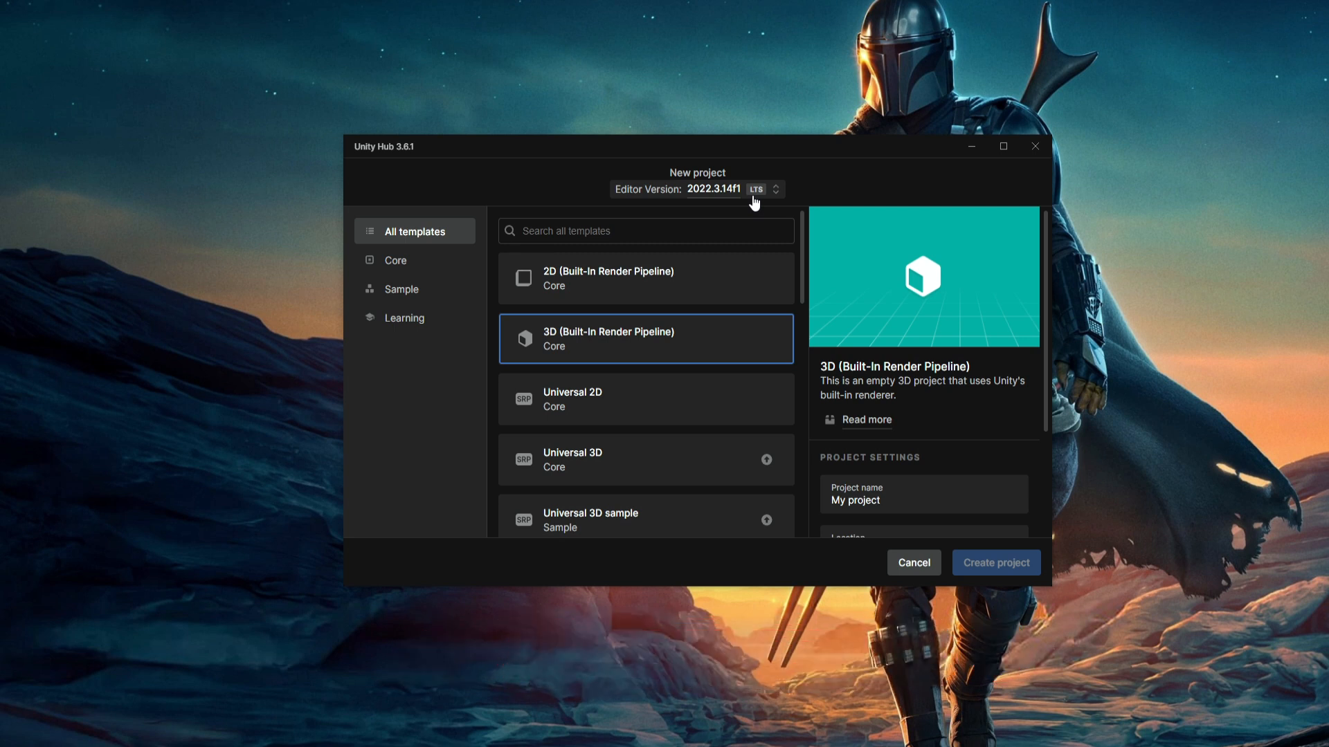
{"action": "mouse_move", "coordinate": [722, 199]}
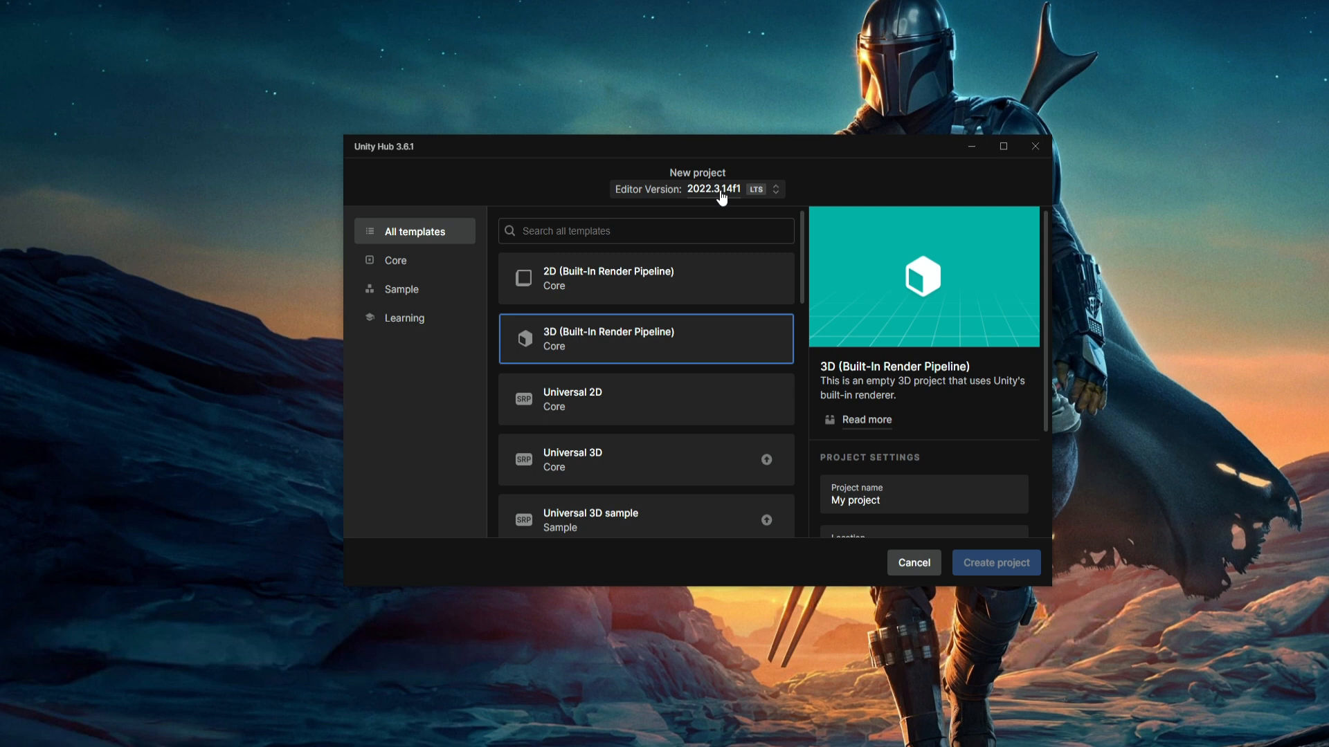
{"action": "mouse_move", "coordinate": [803, 199]}
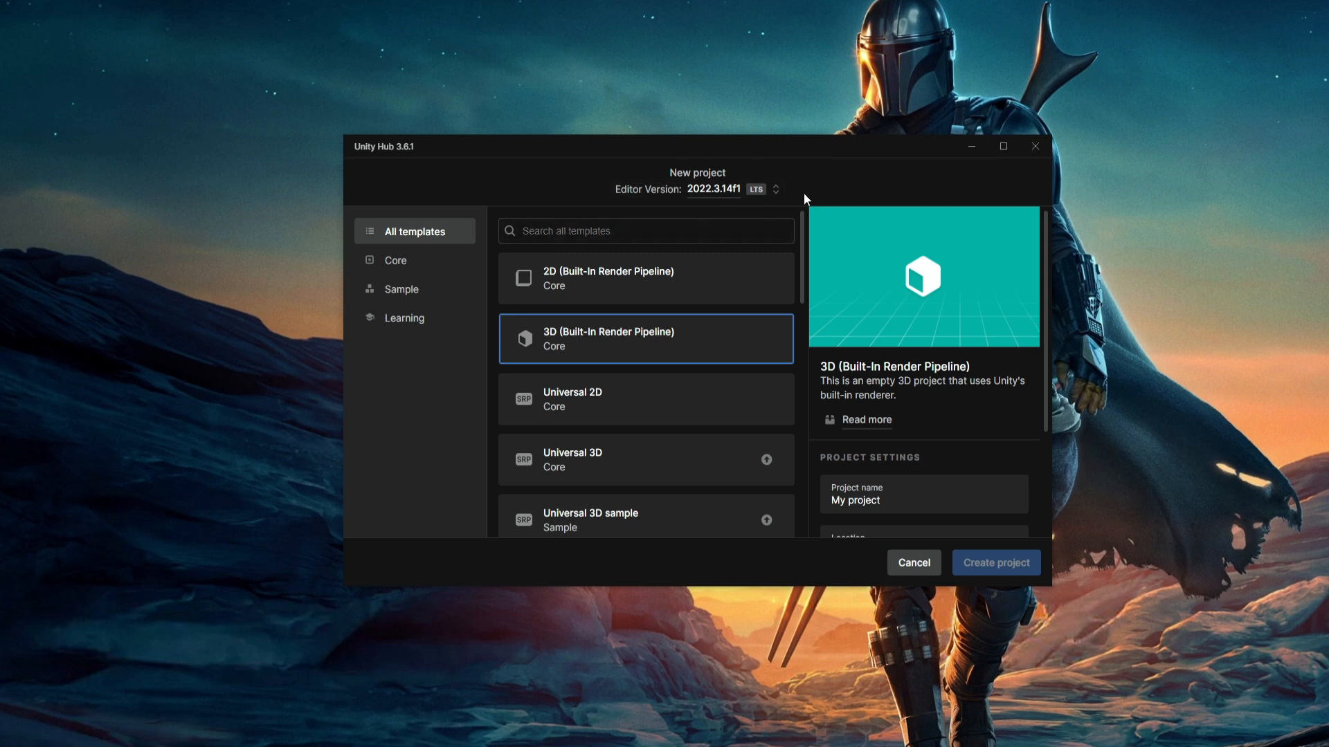
{"action": "scroll", "scroll_direction": "down", "scroll_amount": 3}
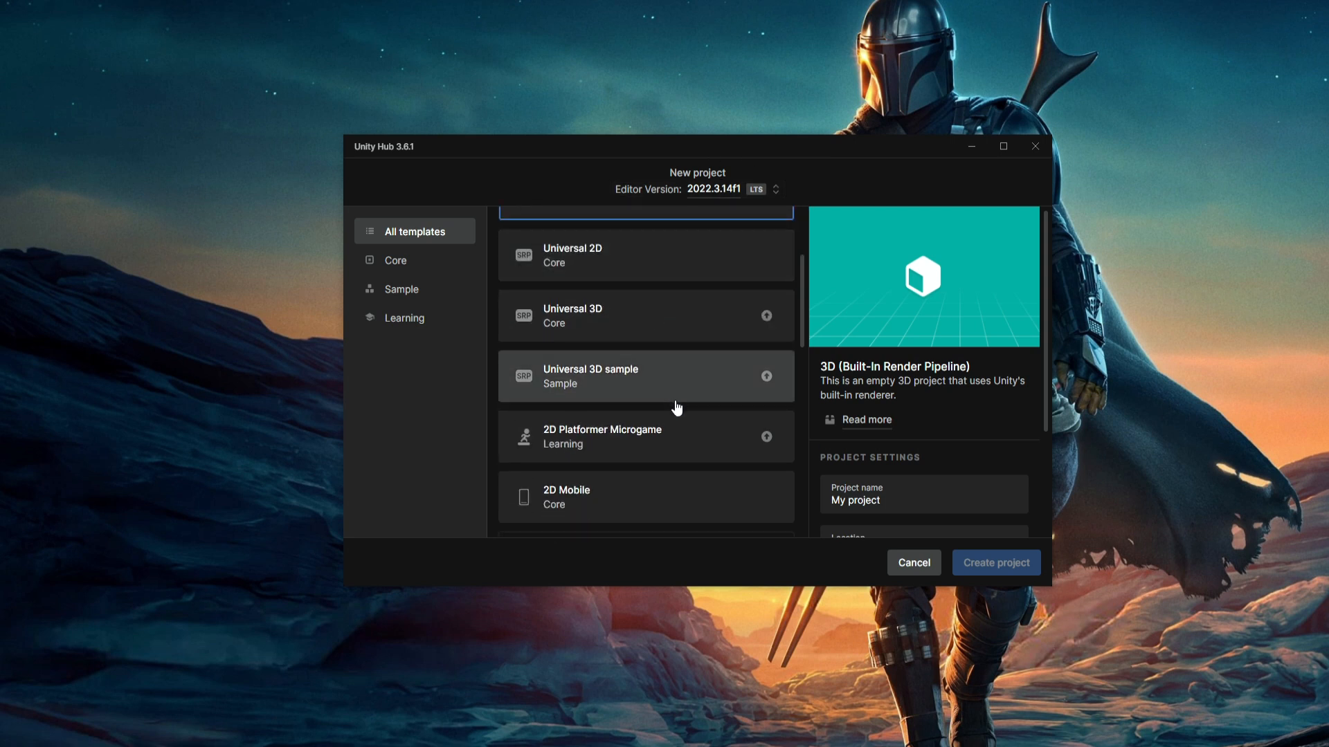
{"action": "scroll", "scroll_direction": "down", "scroll_amount": 3}
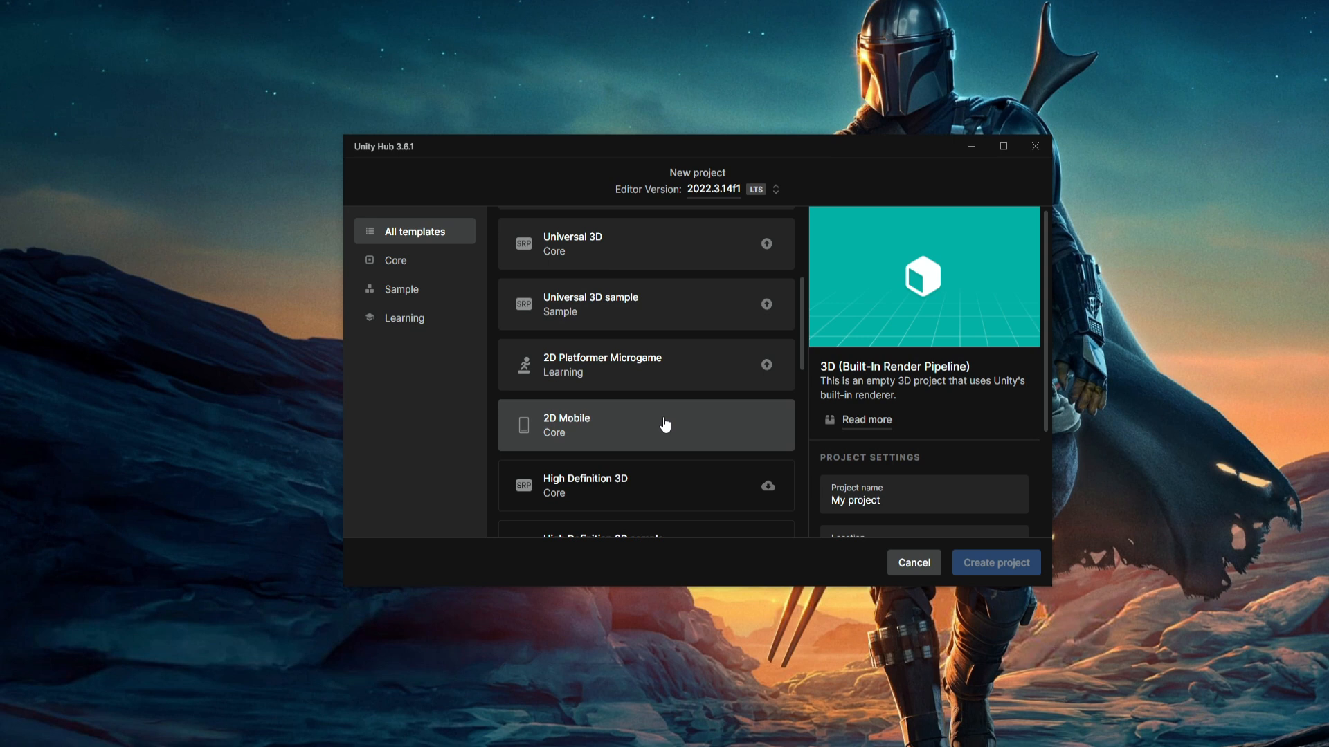
{"action": "mouse_move", "coordinate": [652, 445]}
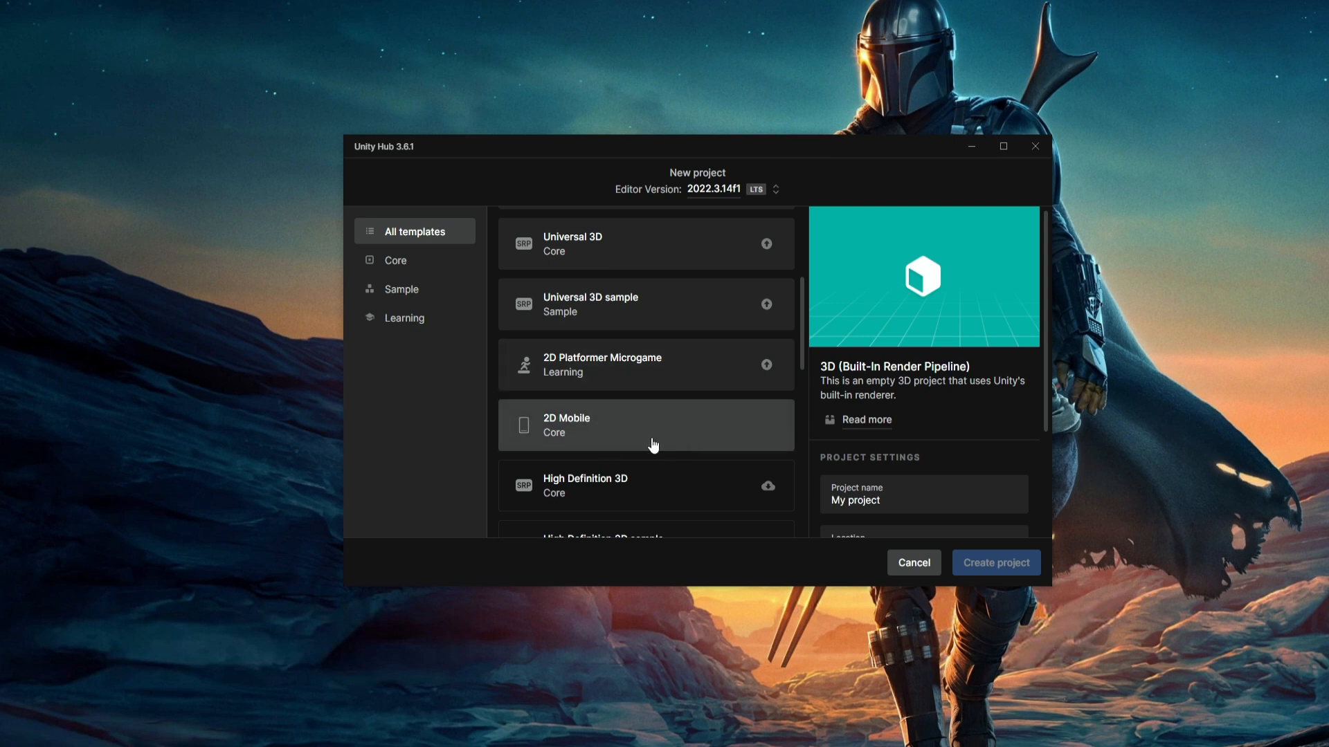
{"action": "mouse_move", "coordinate": [714, 124]}
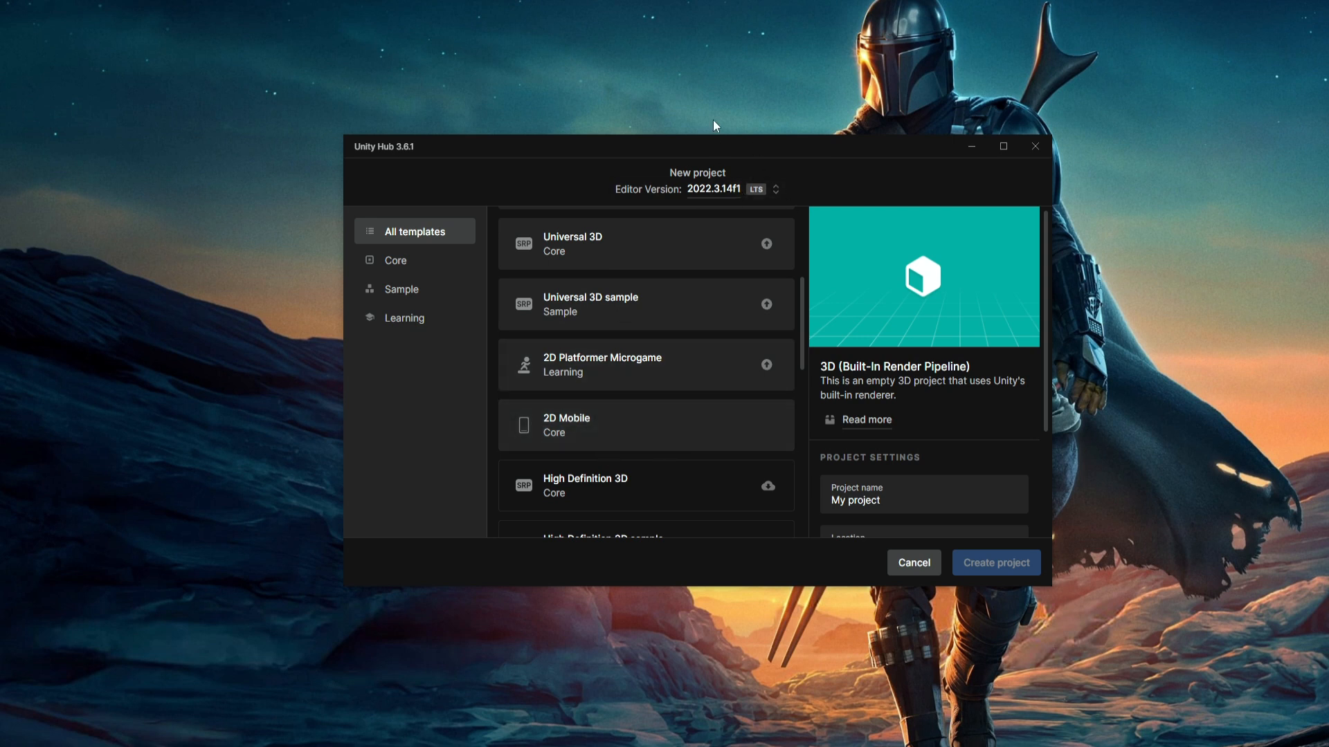
{"action": "mouse_move", "coordinate": [793, 209]}
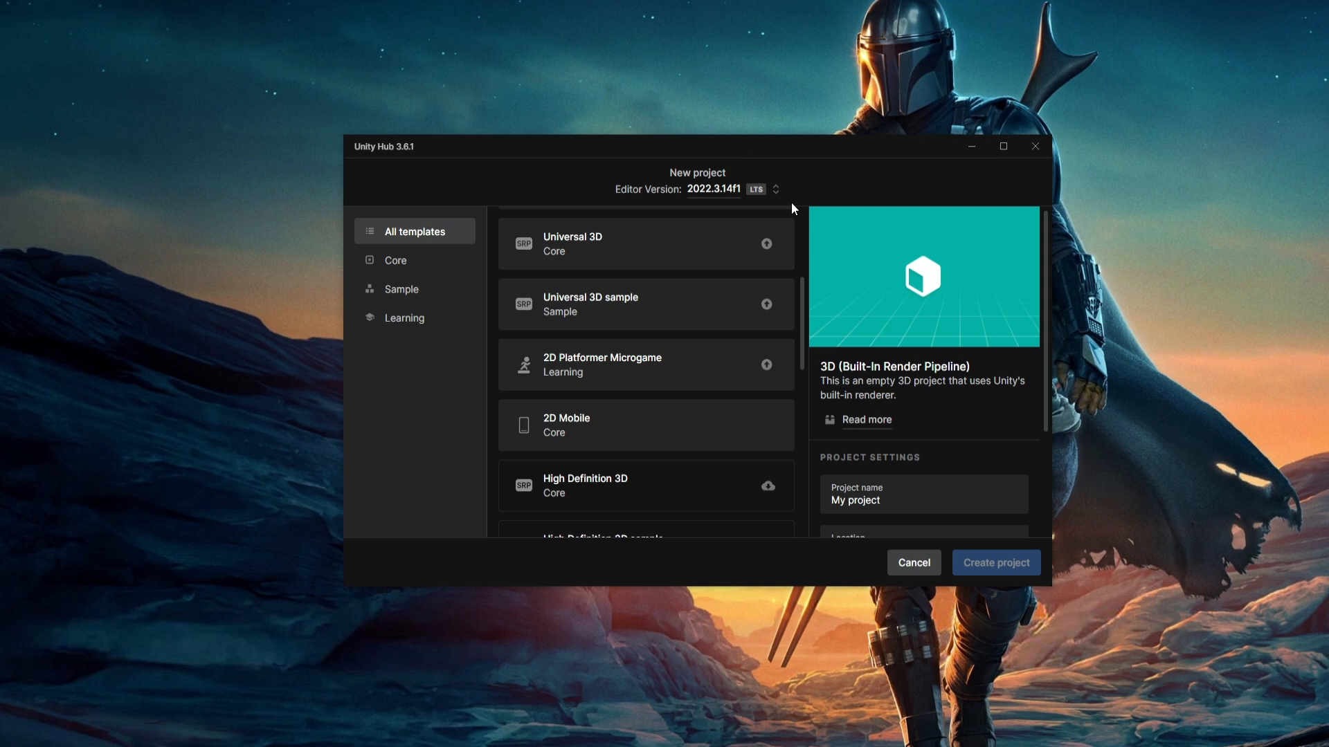
{"action": "mouse_move", "coordinate": [770, 207]}
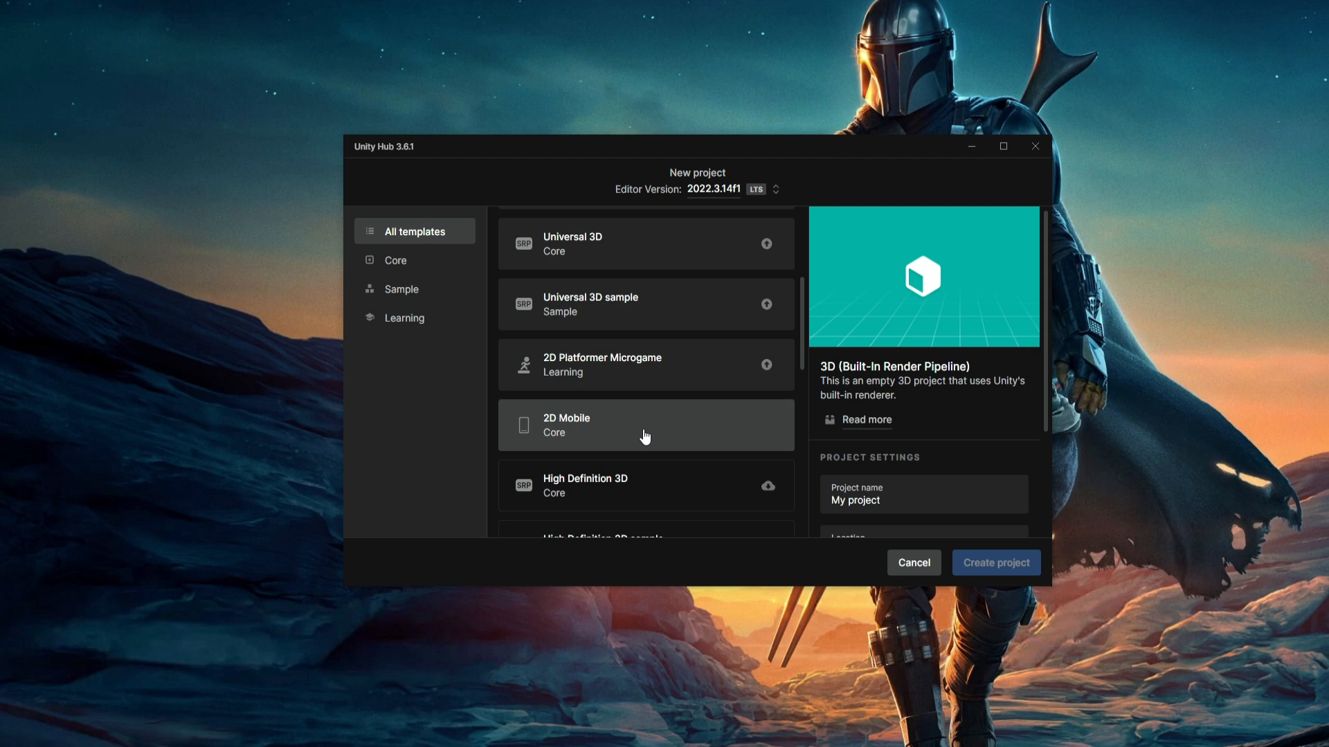
{"action": "left_click", "coordinate": [645, 424]}
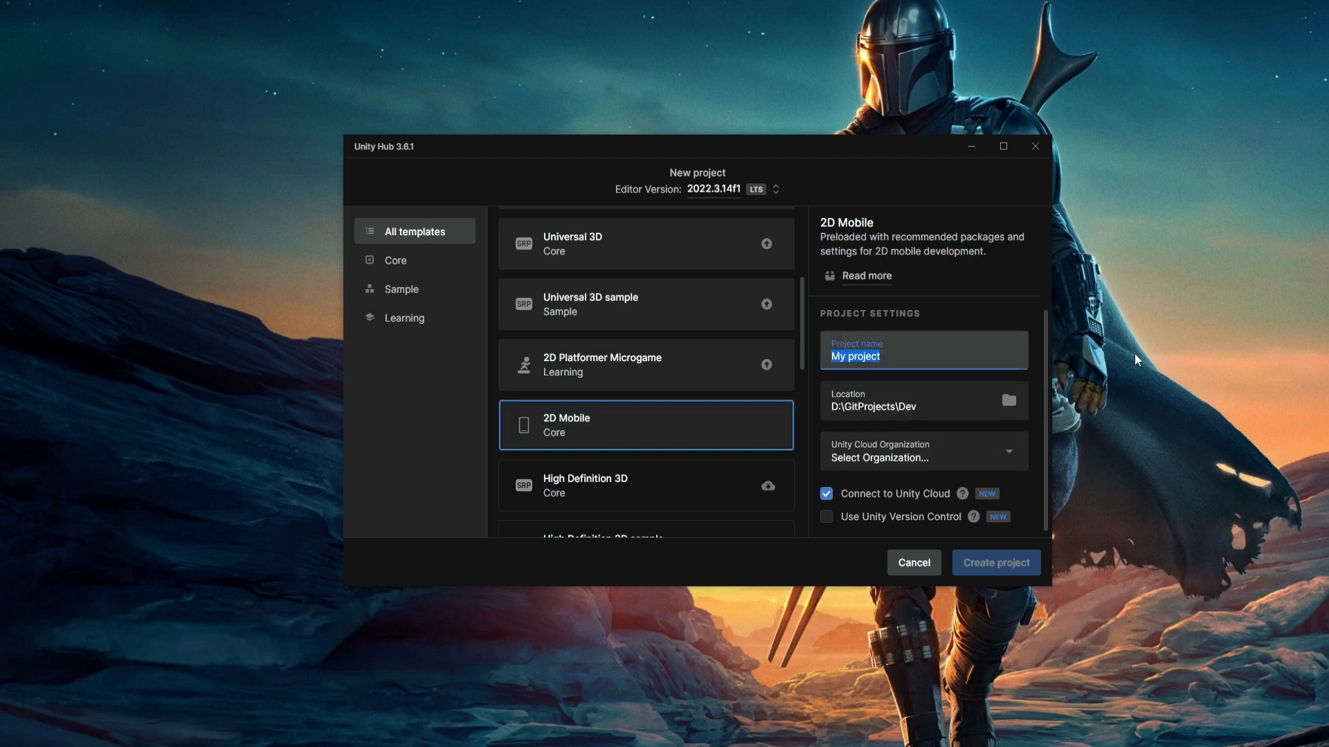
{"action": "type", "text": "TriviaMaster"}
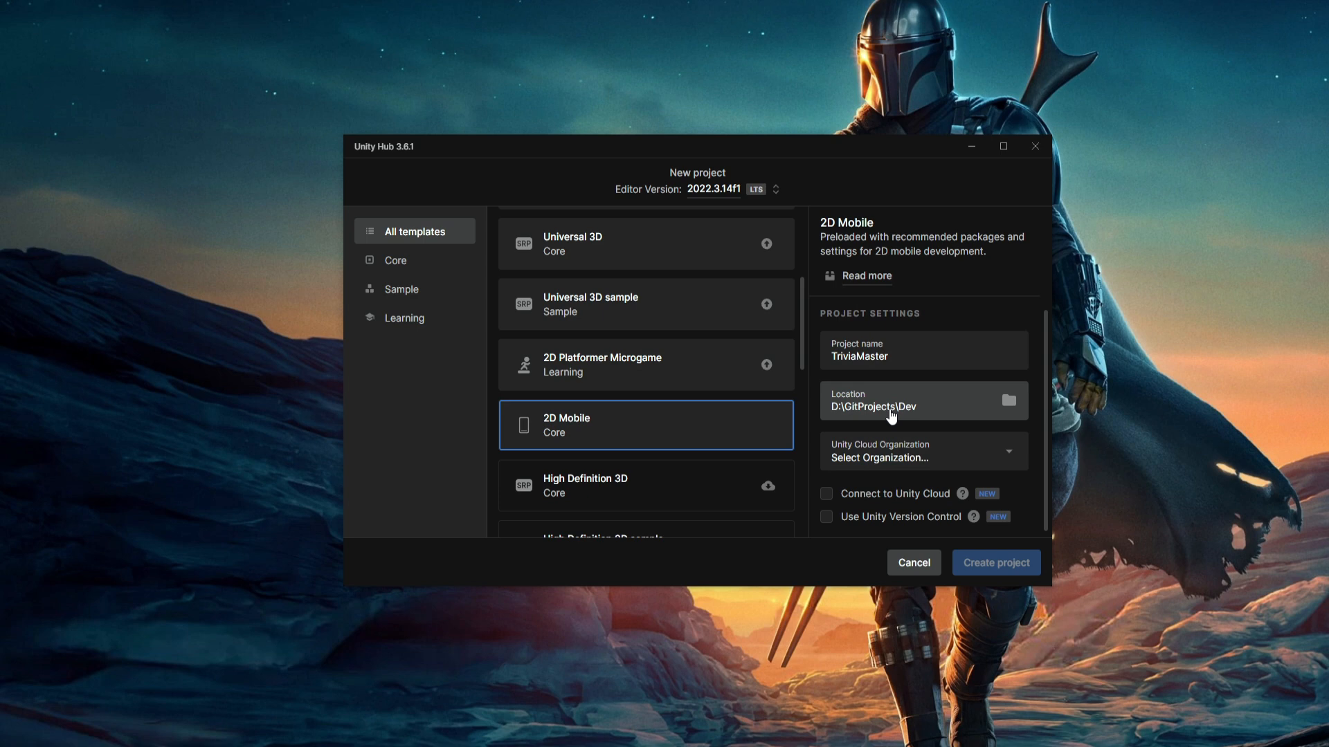
{"action": "left_click", "coordinate": [995, 562]}
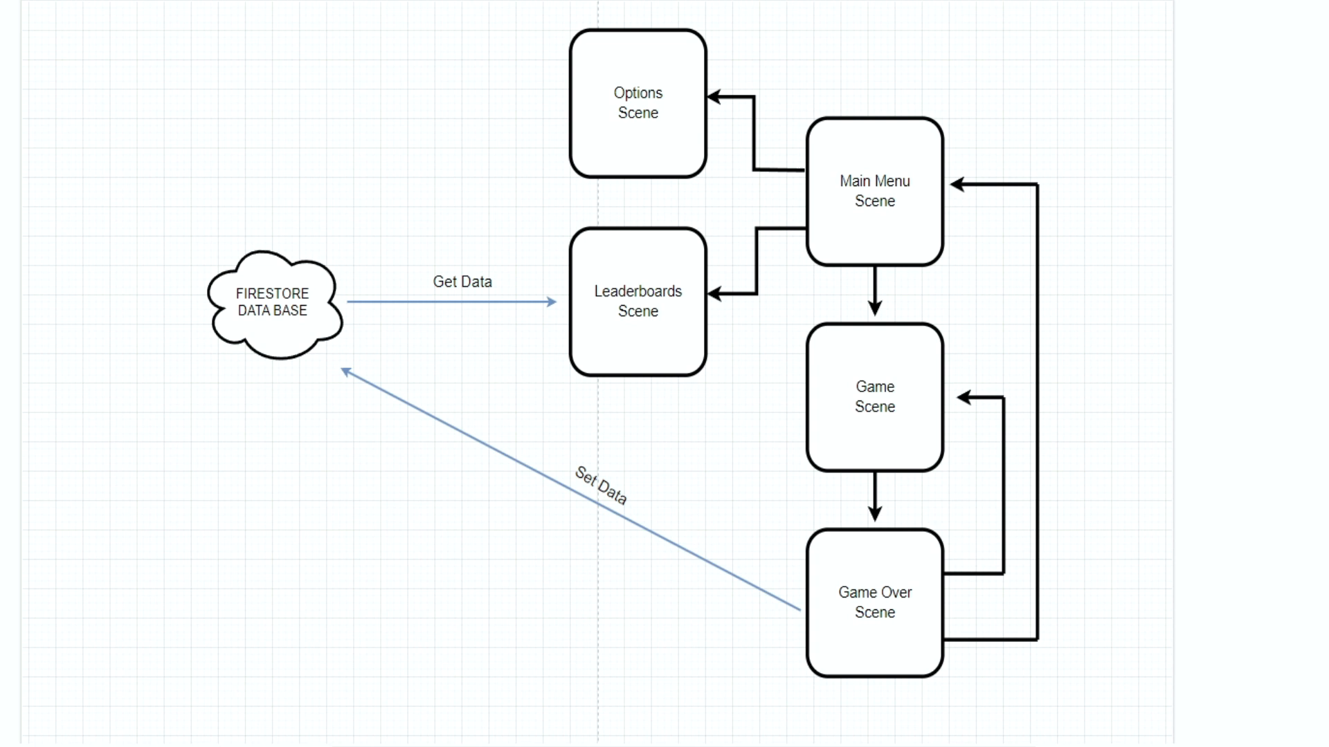
{"action": "mouse_move", "coordinate": [1313, 408]}
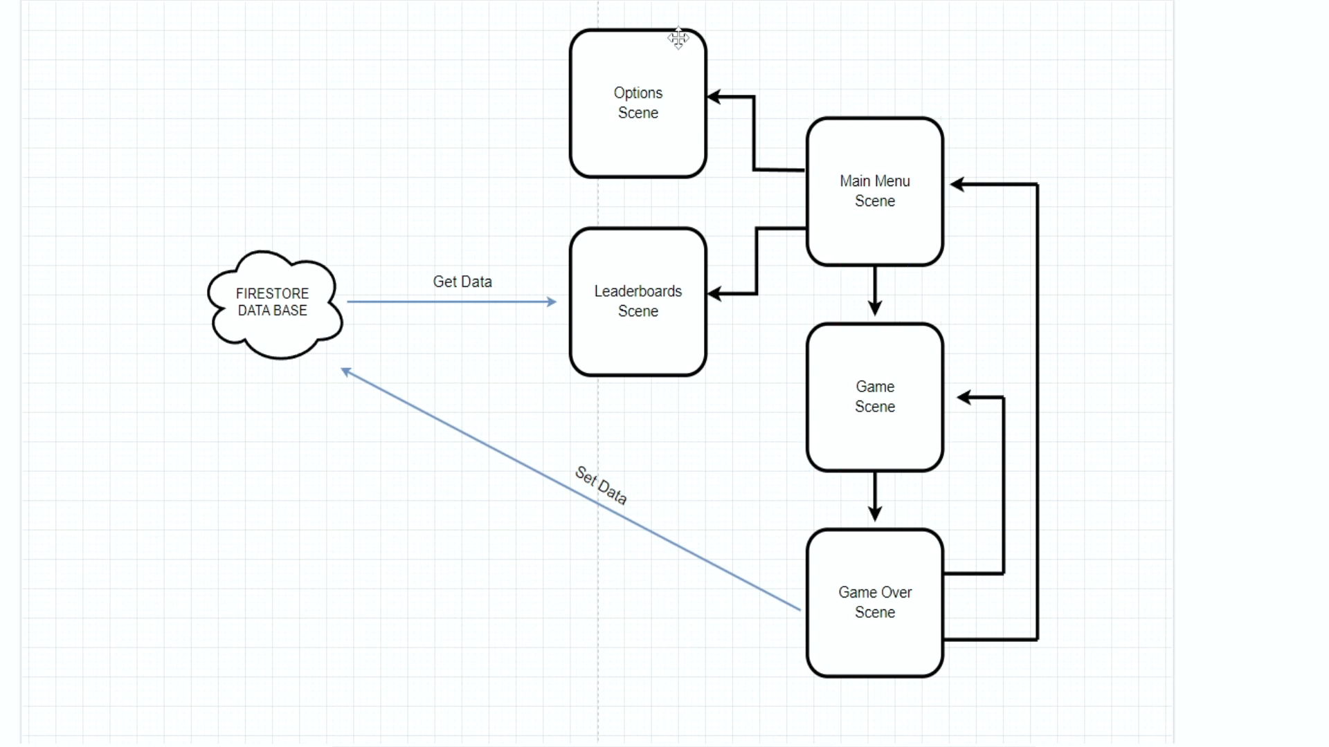
{"action": "mouse_move", "coordinate": [837, 220]}
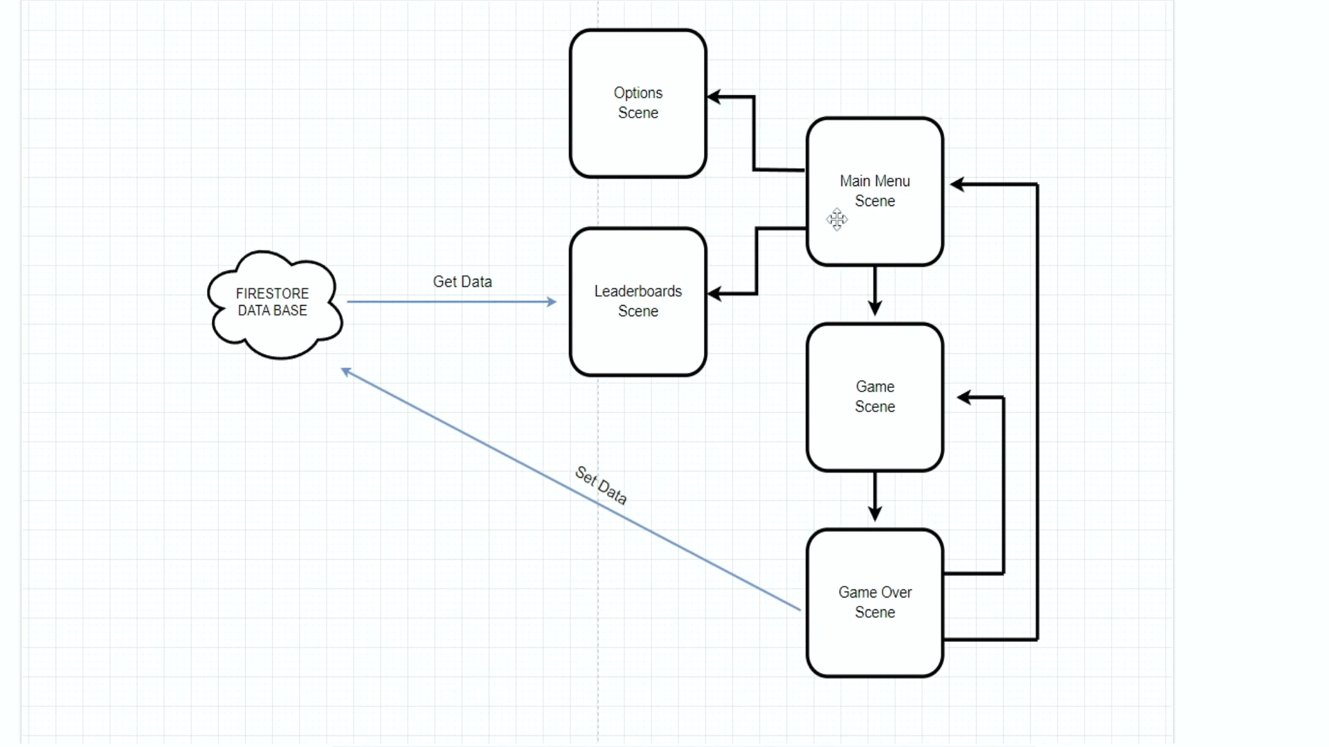
{"action": "left_click", "coordinate": [873, 398]}
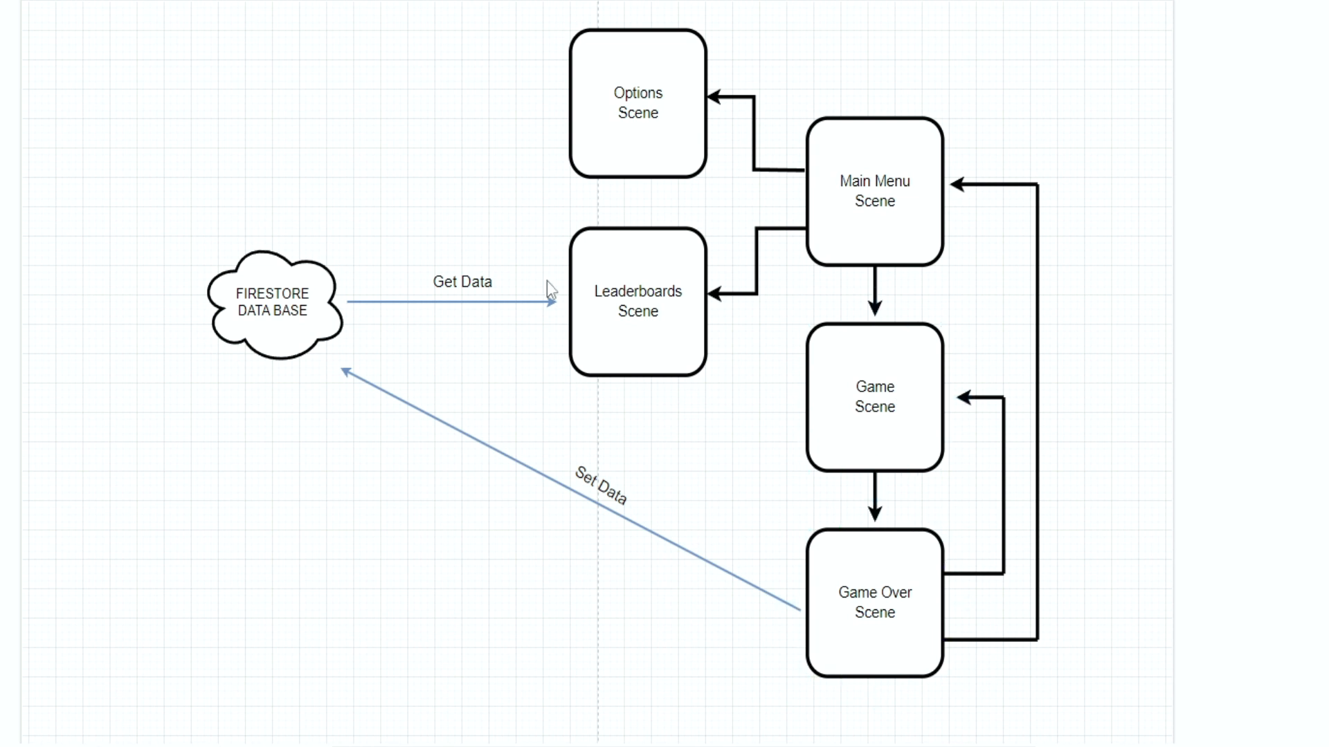
{"action": "mouse_move", "coordinate": [623, 430]}
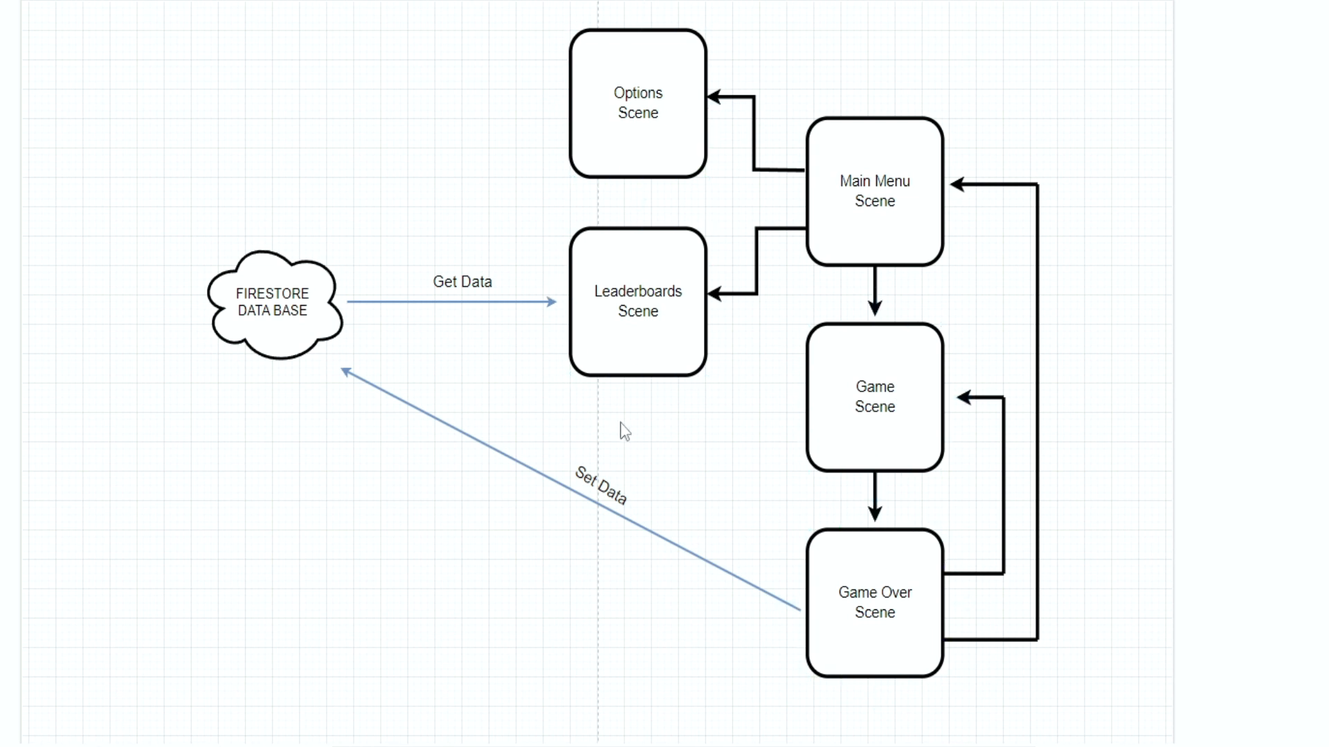
{"action": "mouse_move", "coordinate": [1128, 409]}
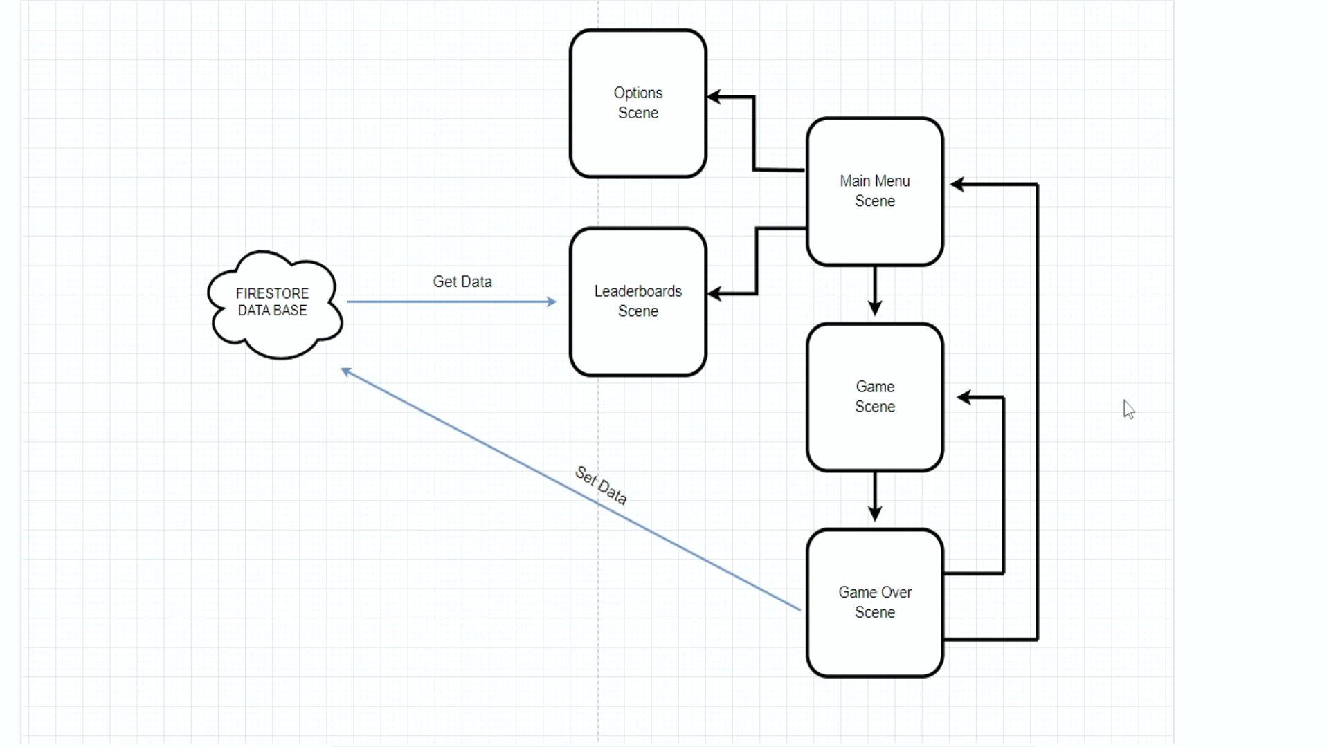
{"action": "mouse_move", "coordinate": [578, 239]}
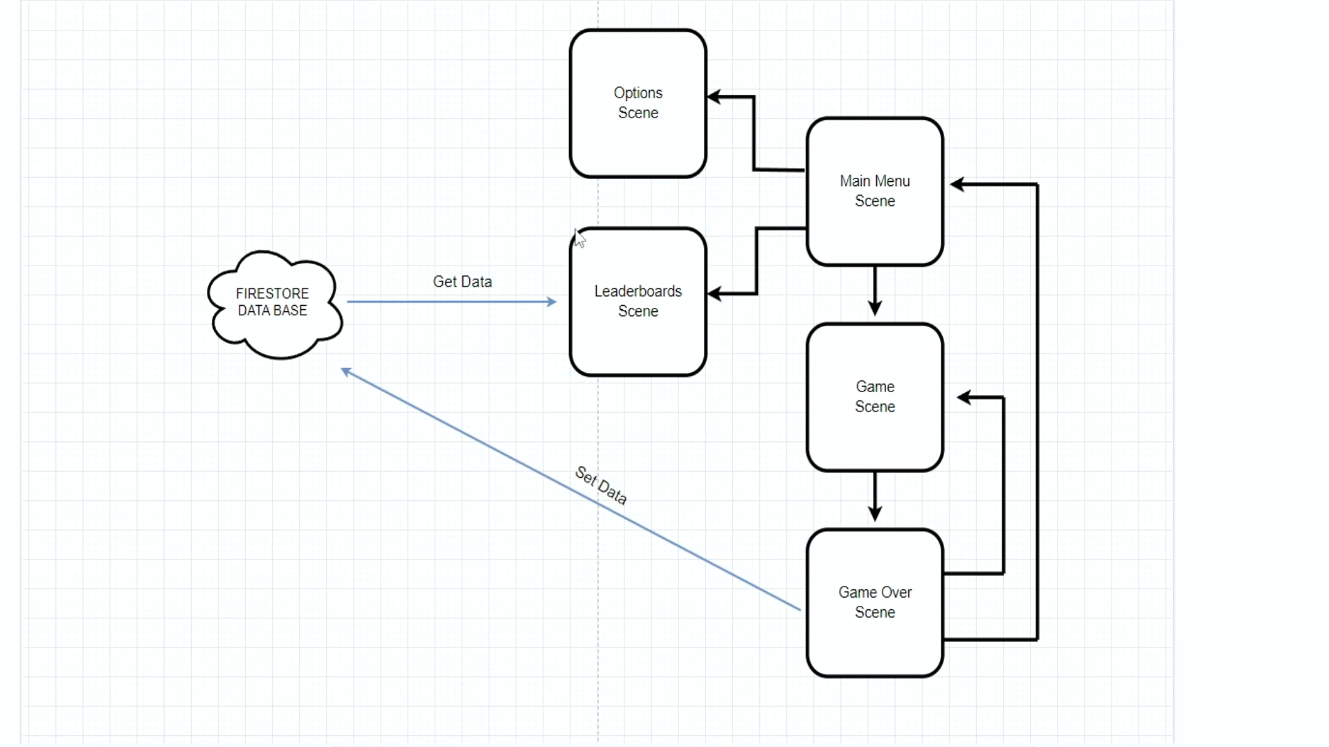
{"action": "left_click", "coordinate": [638, 301]}
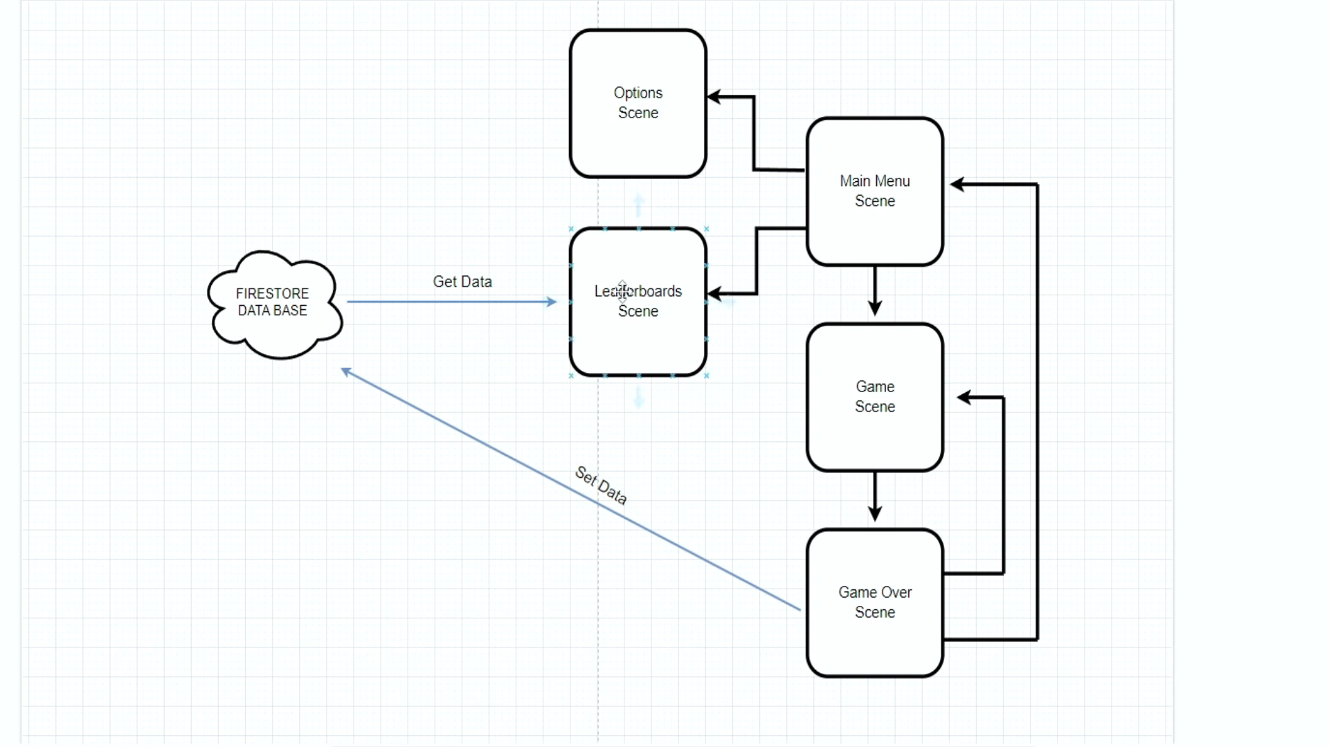
{"action": "left_click", "coordinate": [710, 391]}
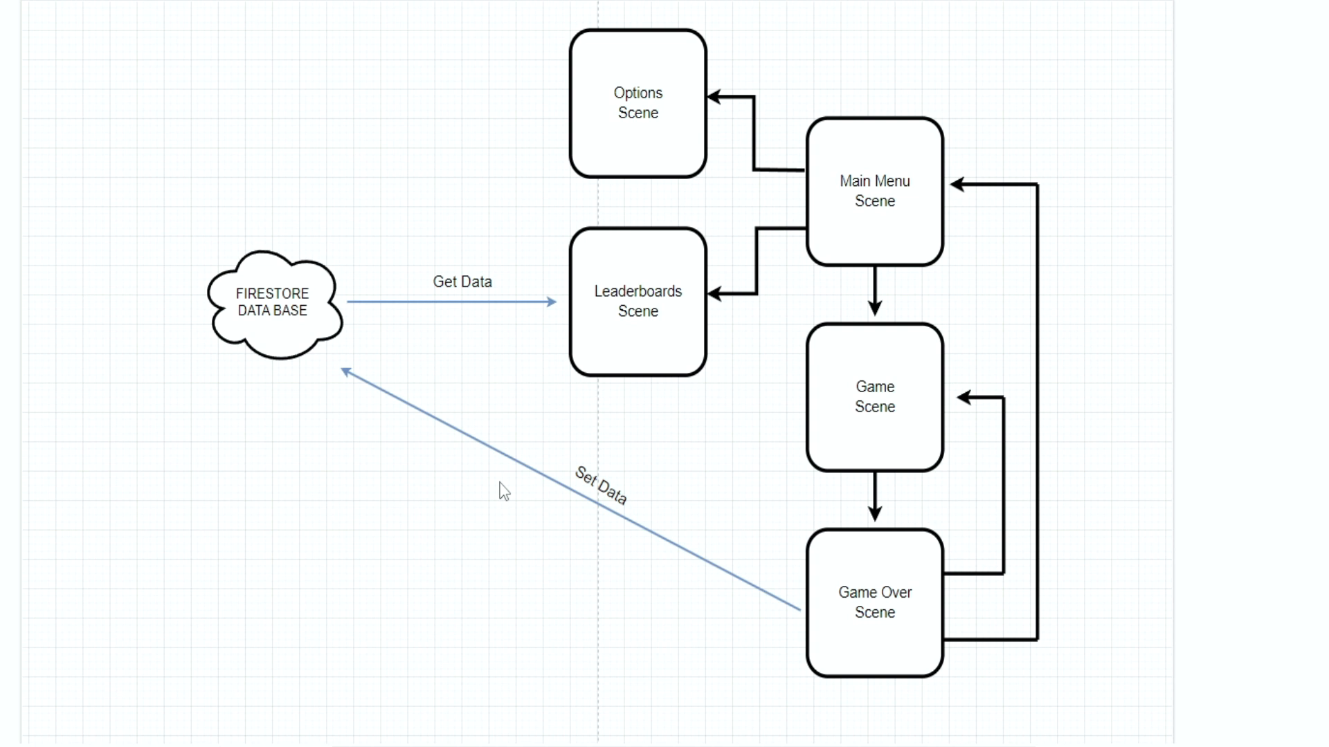
{"action": "mouse_move", "coordinate": [524, 498]}
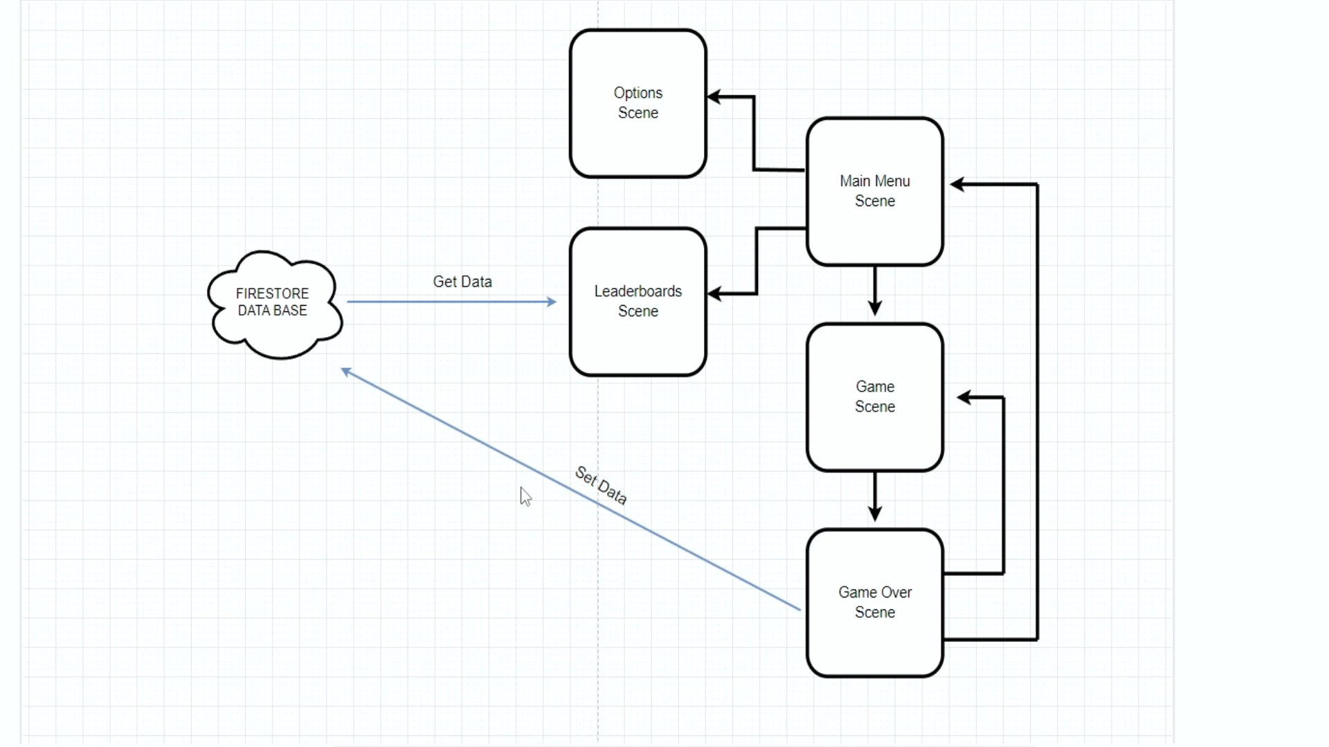
{"action": "mouse_move", "coordinate": [1038, 547]}
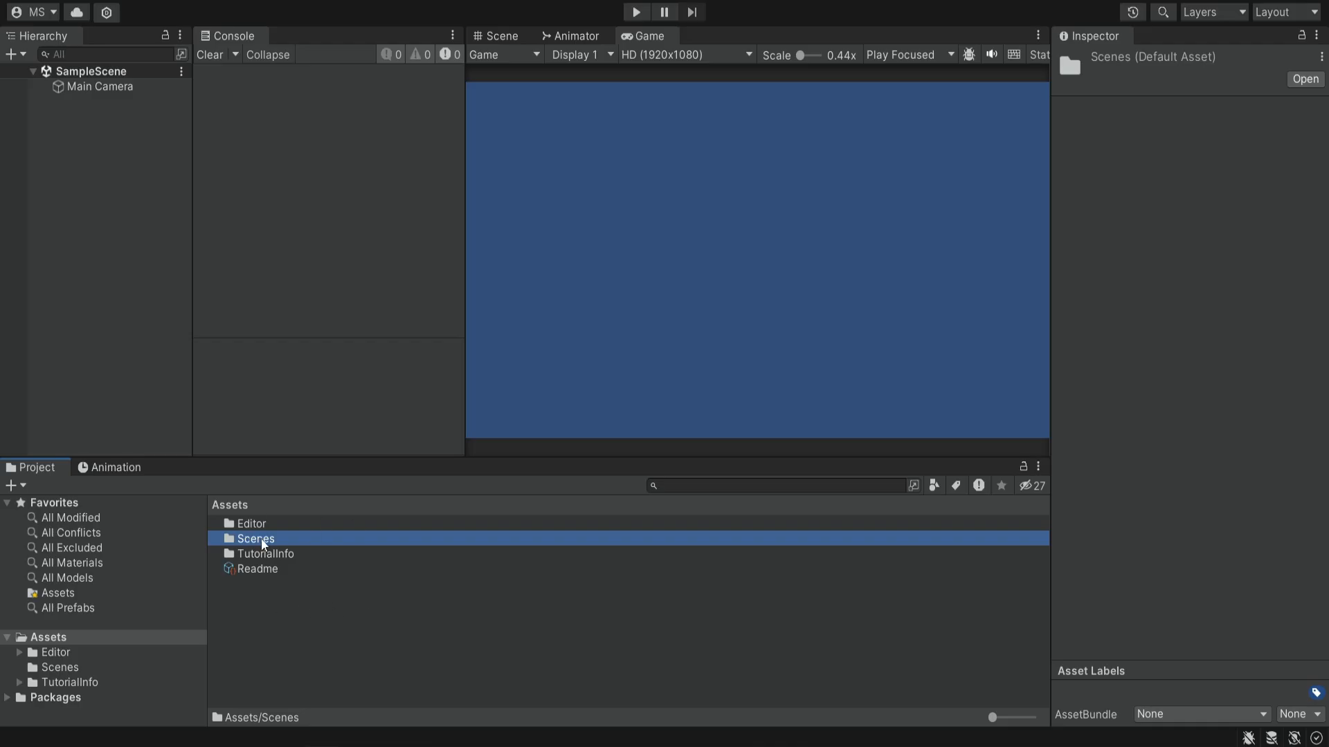
Open the Scenes folder and rename SampleScene to MainMenu
{"action": "double_click", "coordinate": [254, 538]}
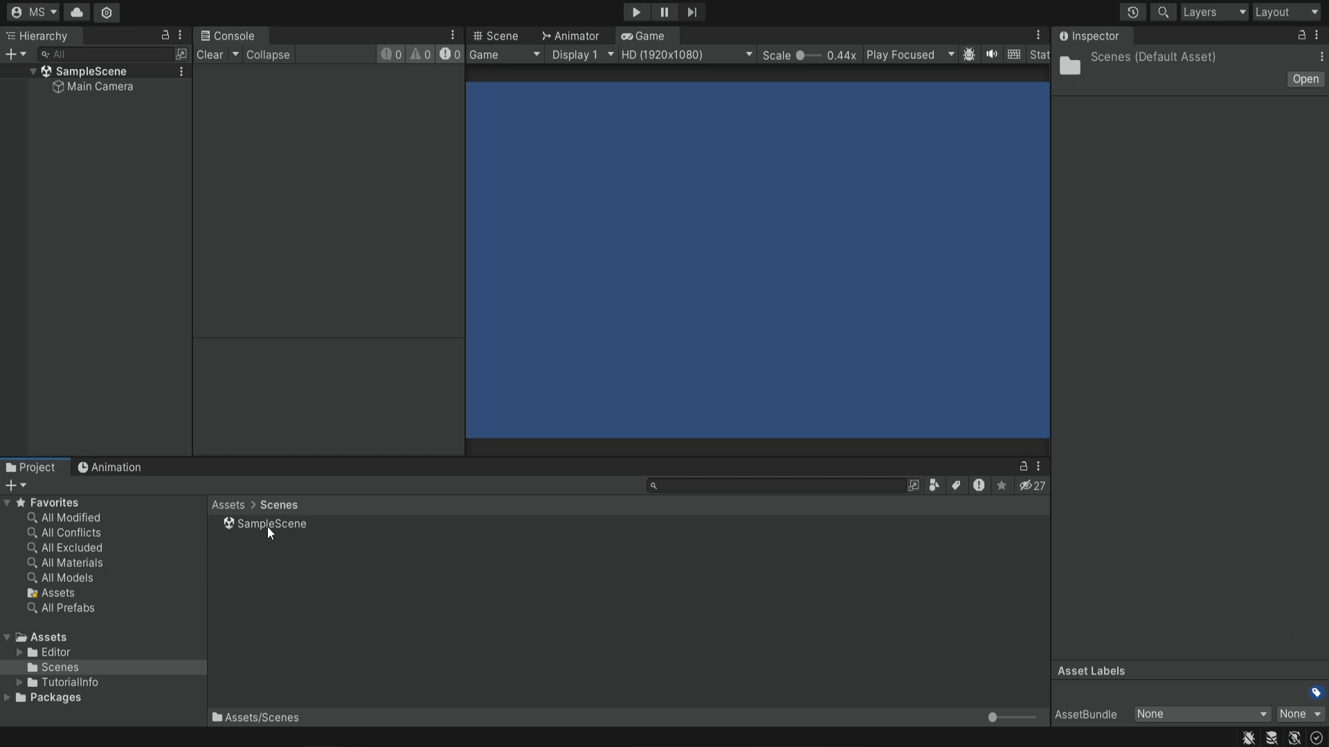
{"action": "left_click", "coordinate": [273, 524]}
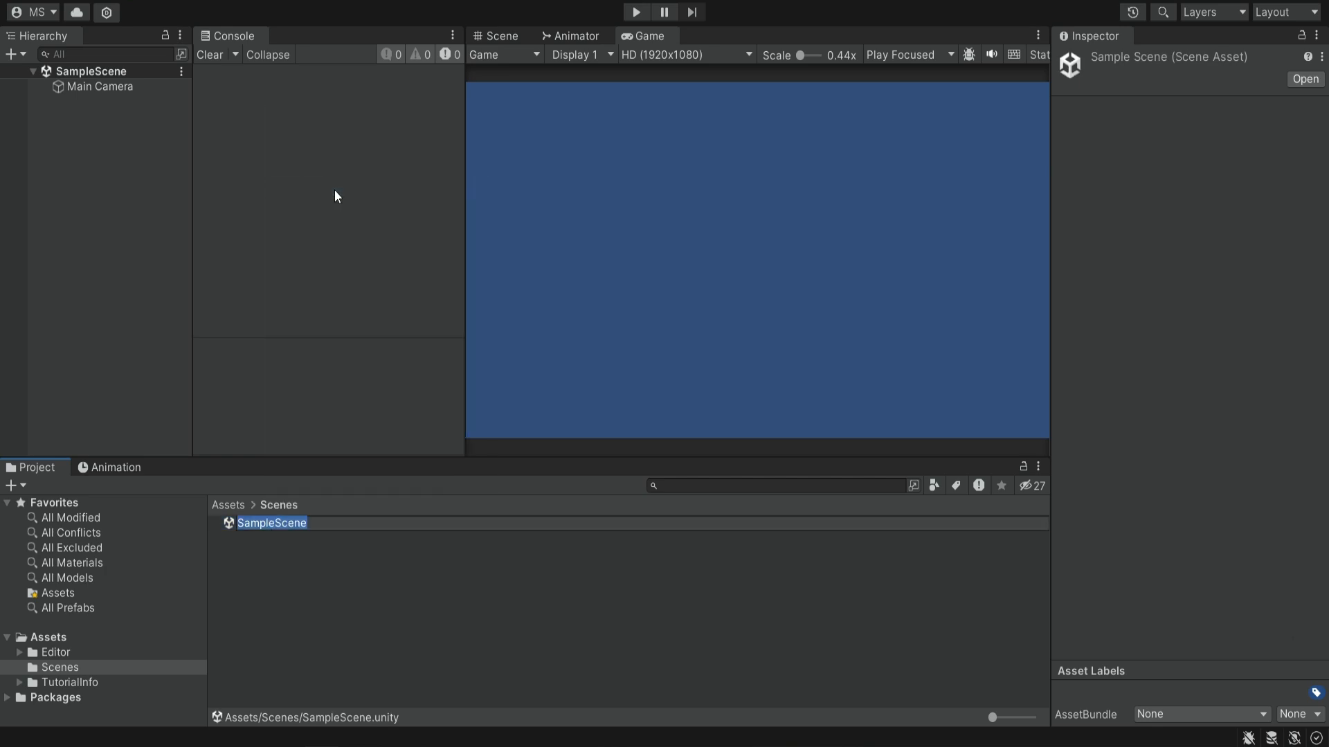
{"action": "type", "text": "MainMenu"}
{"action": "type", "text": "Option"}
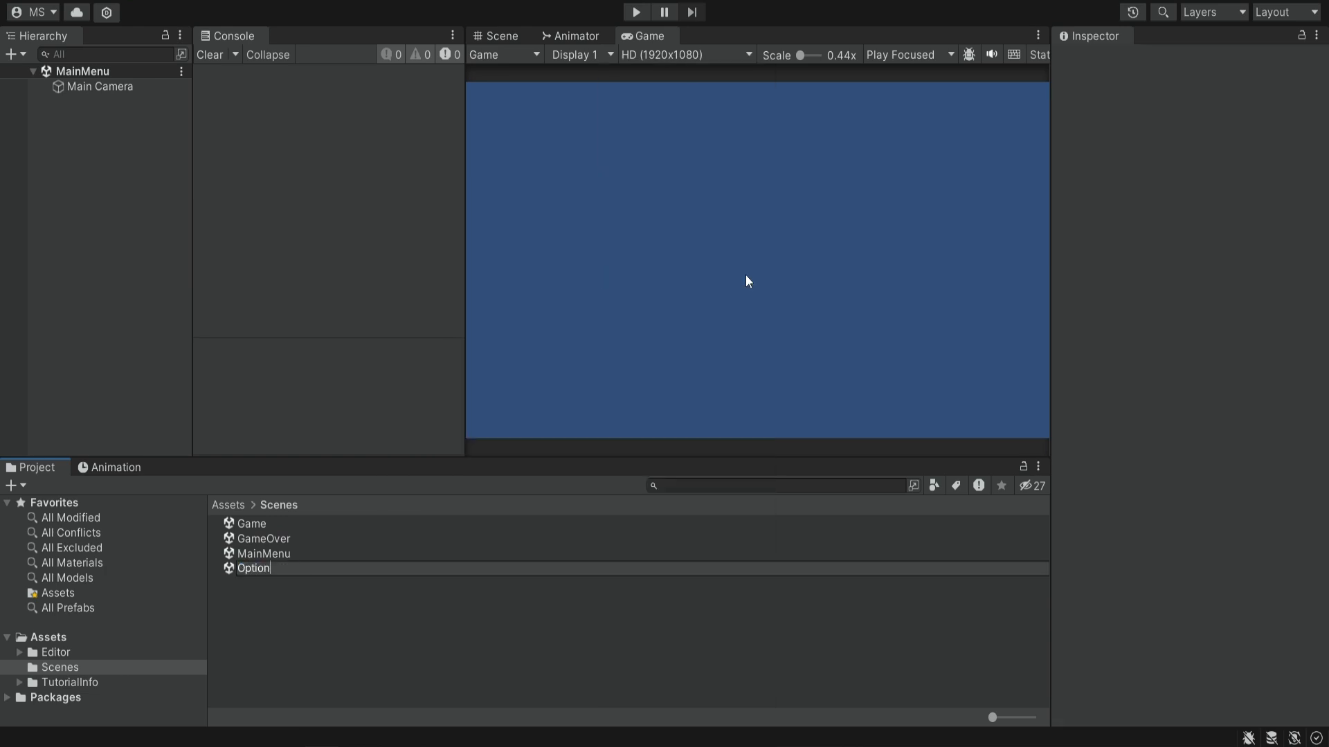
Create a new scene asset in the Scenes folder
{"action": "right_click", "coordinate": [252, 568]}
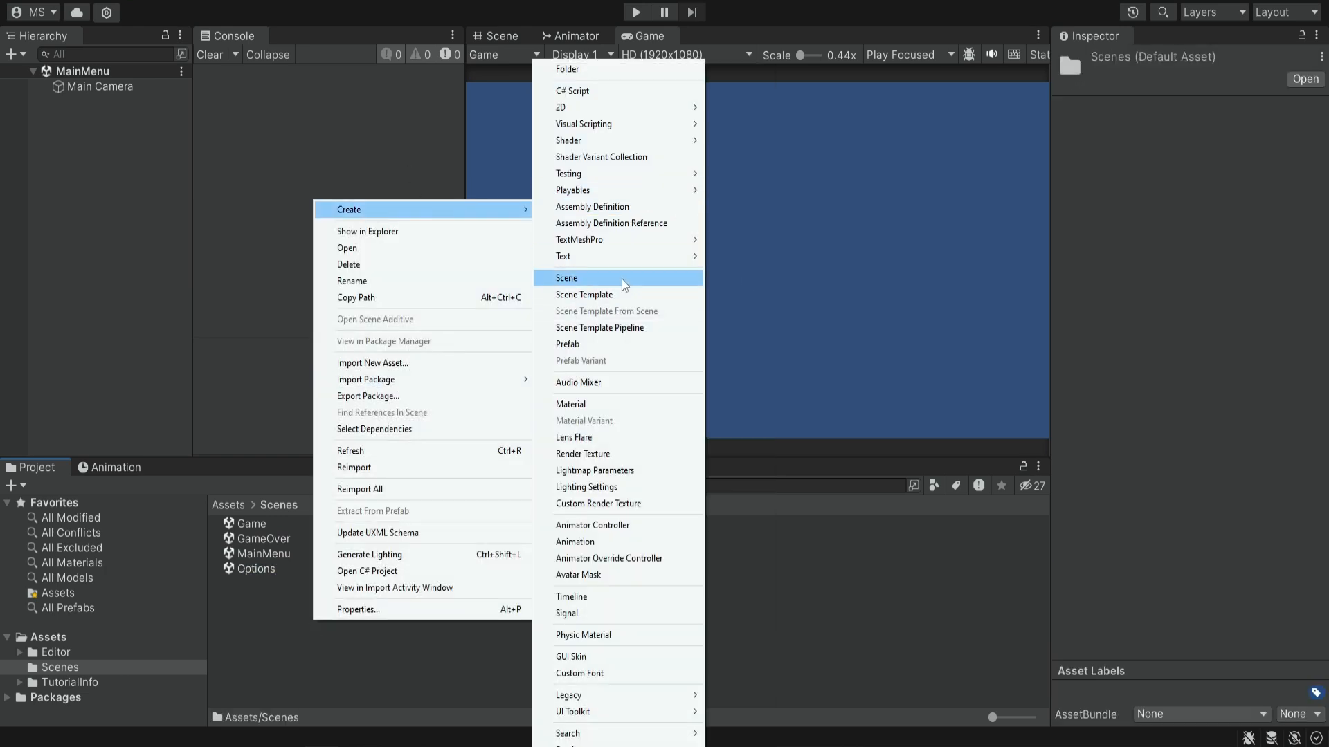
{"action": "left_click", "coordinate": [566, 278]}
{"action": "type", "text": "Leaderboards"}
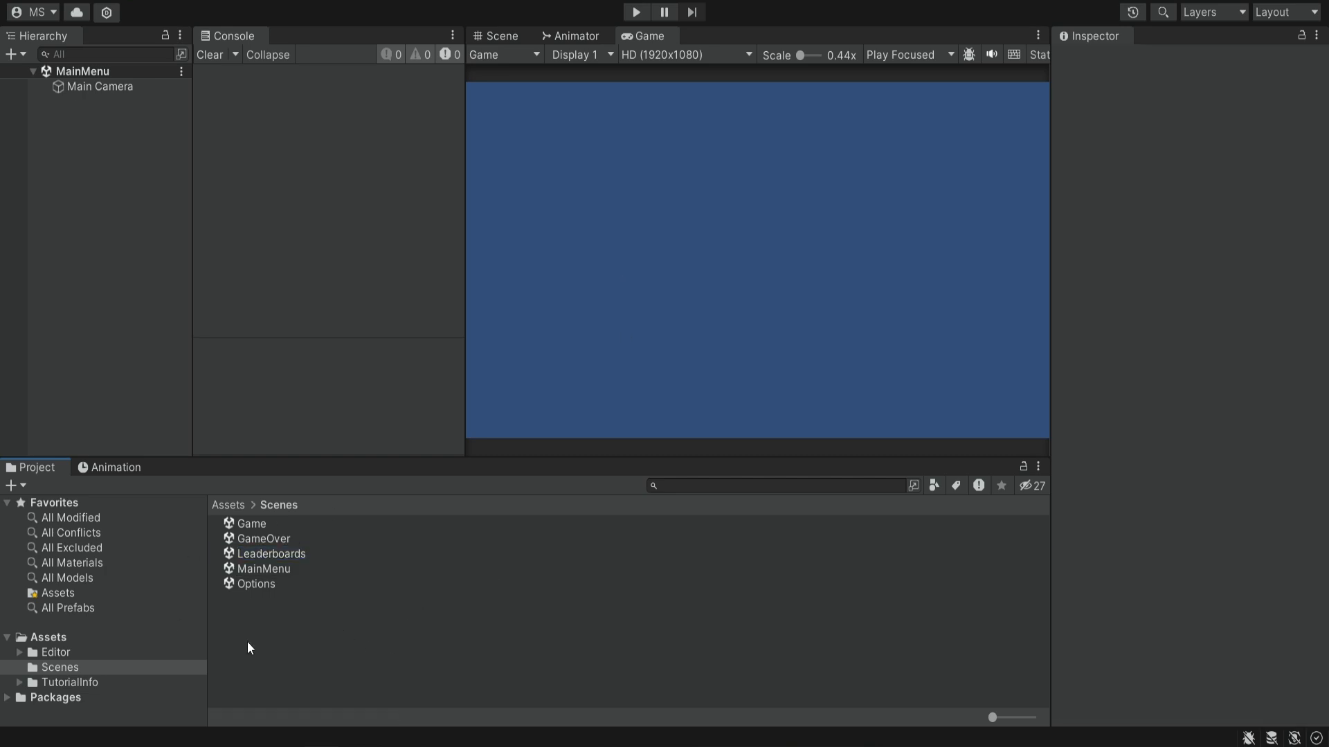
{"action": "mouse_move", "coordinate": [326, 616]}
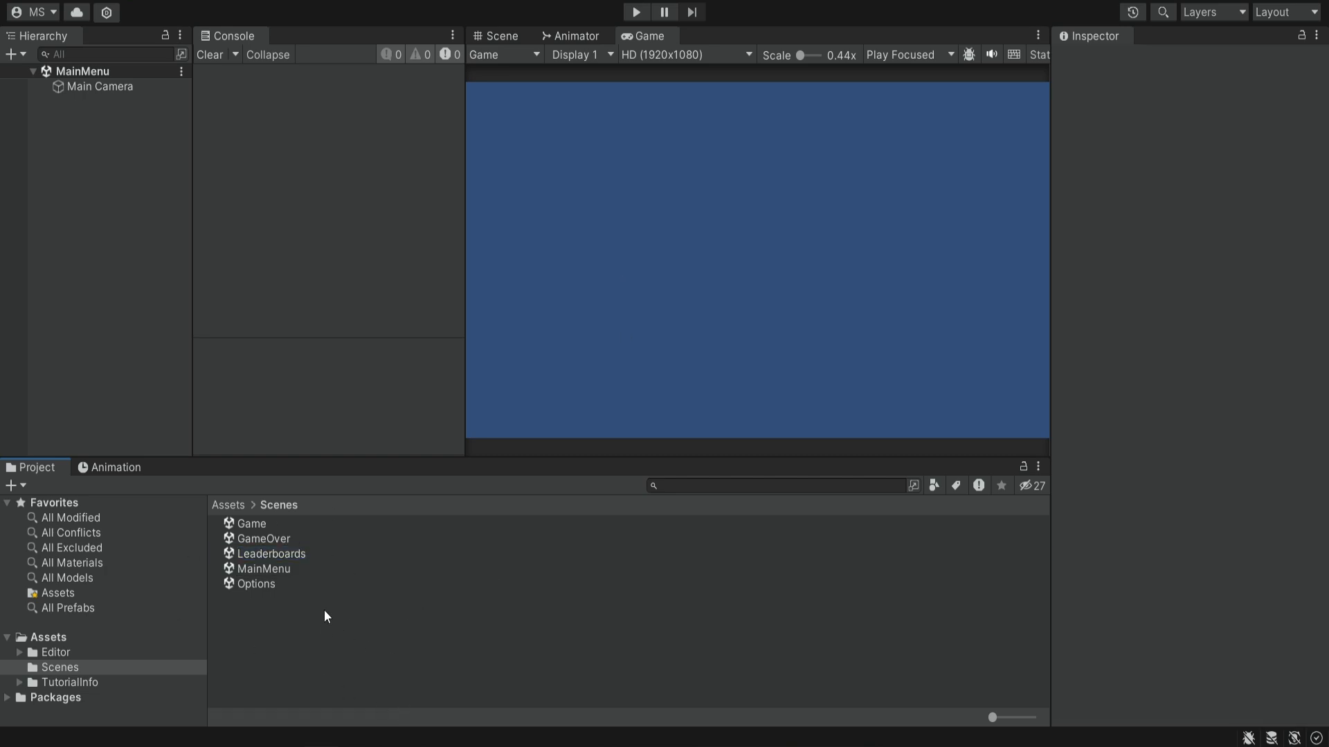
{"action": "mouse_move", "coordinate": [27, 9]}
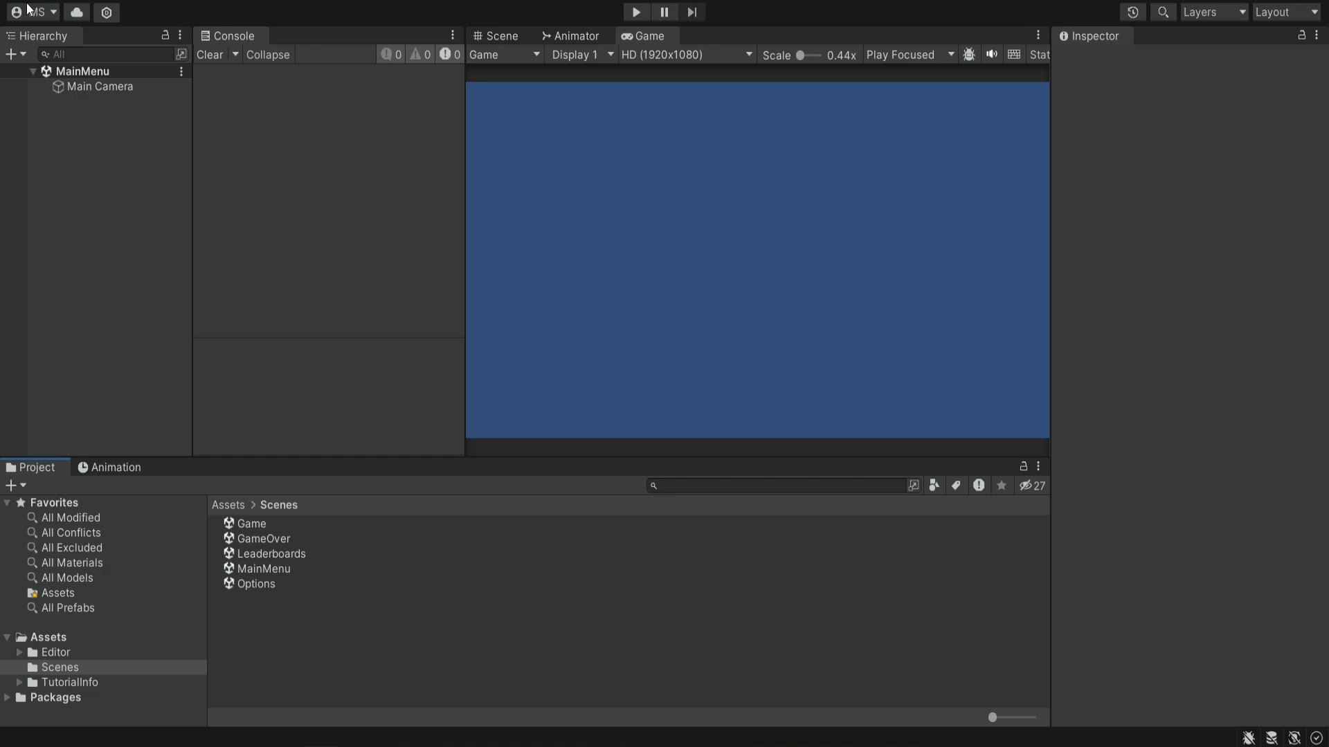
Open Build Settings and add all five scene assets to Scenes In Build
{"action": "left_click", "coordinate": [34, 11]}
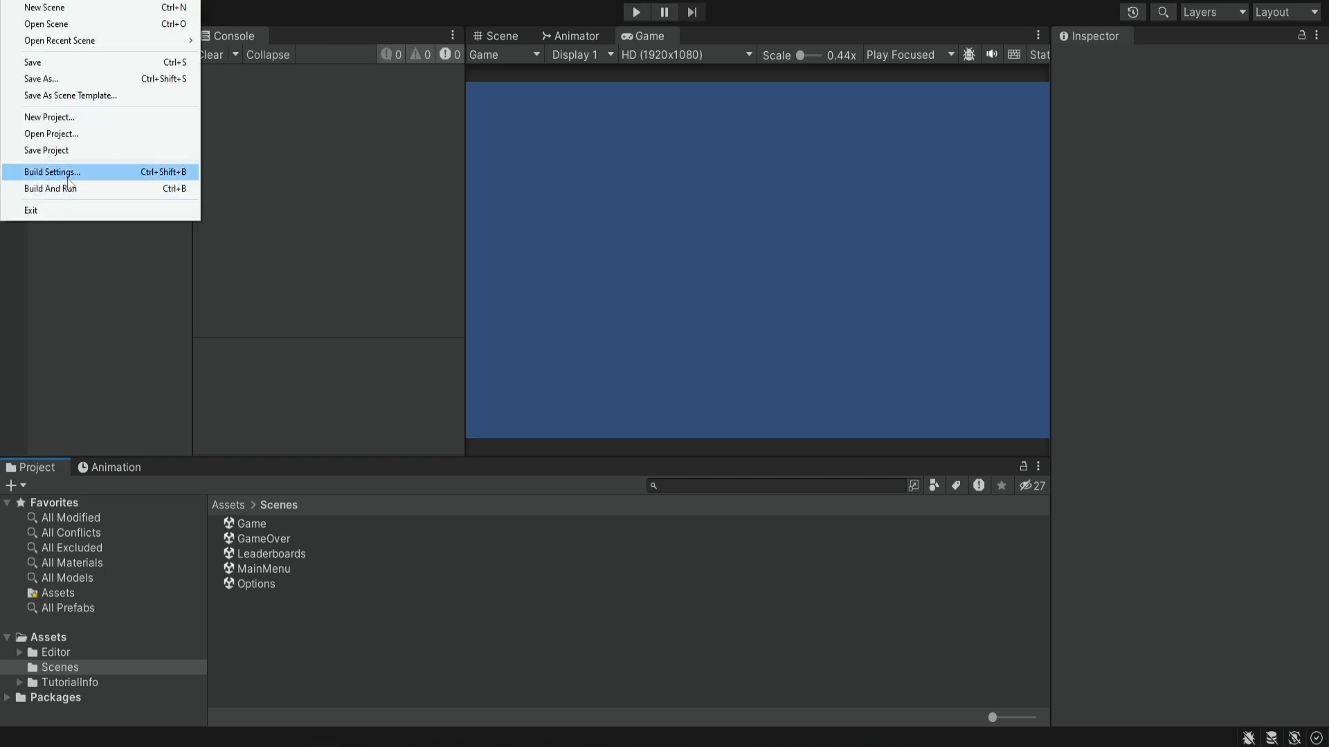
{"action": "left_click", "coordinate": [51, 172]}
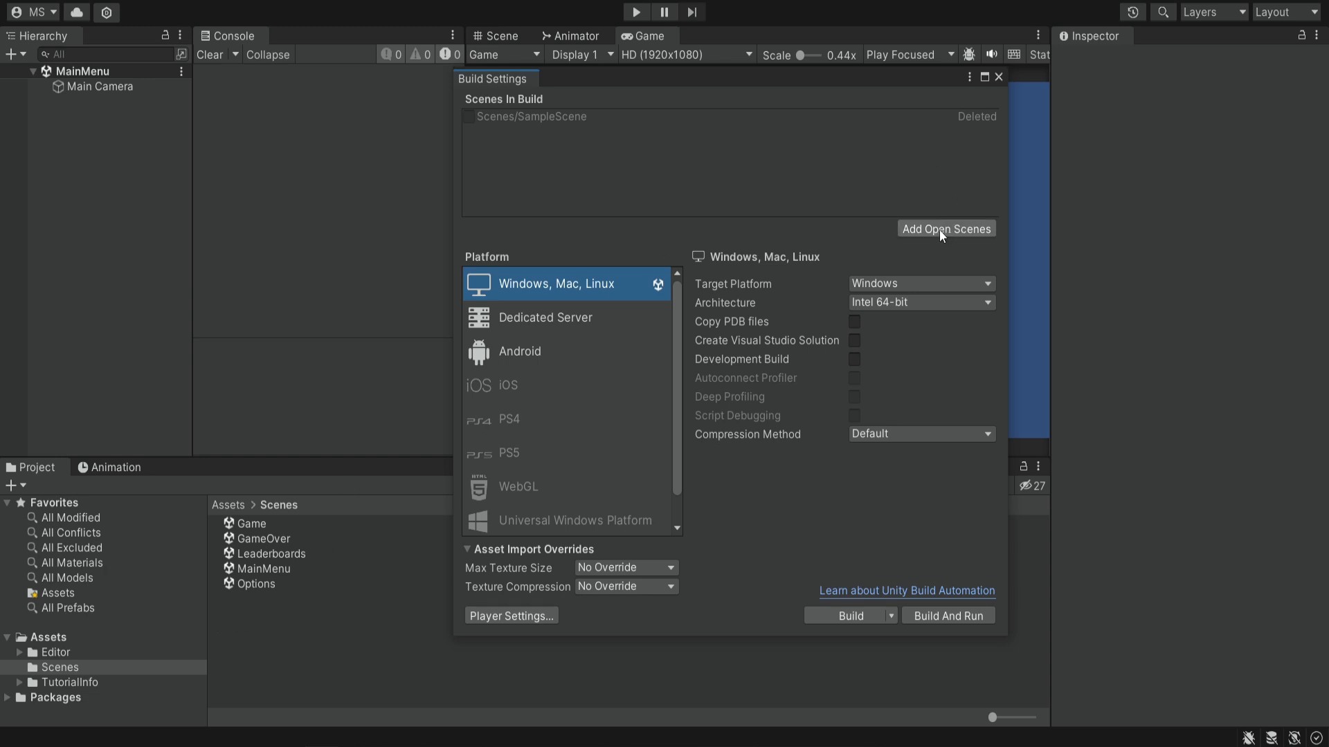
{"action": "left_click", "coordinate": [250, 524]}
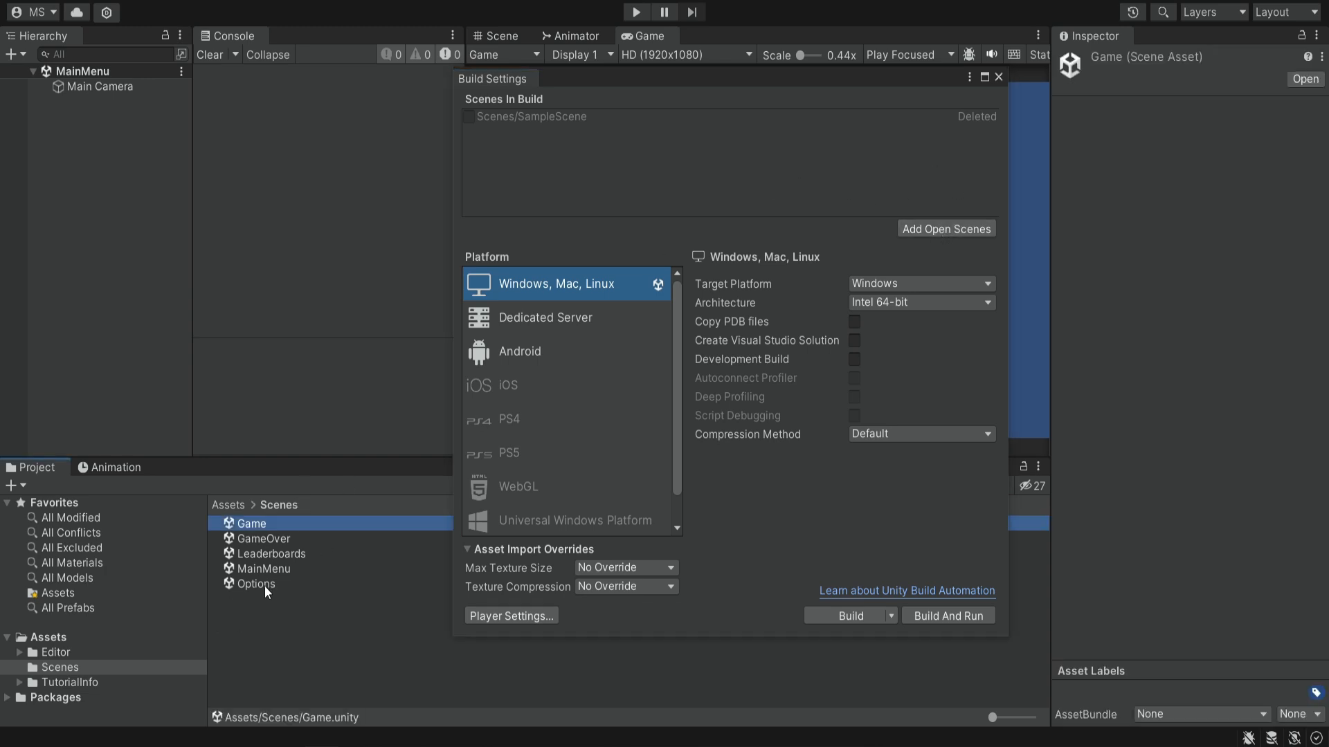
{"action": "left_click", "coordinate": [945, 229]}
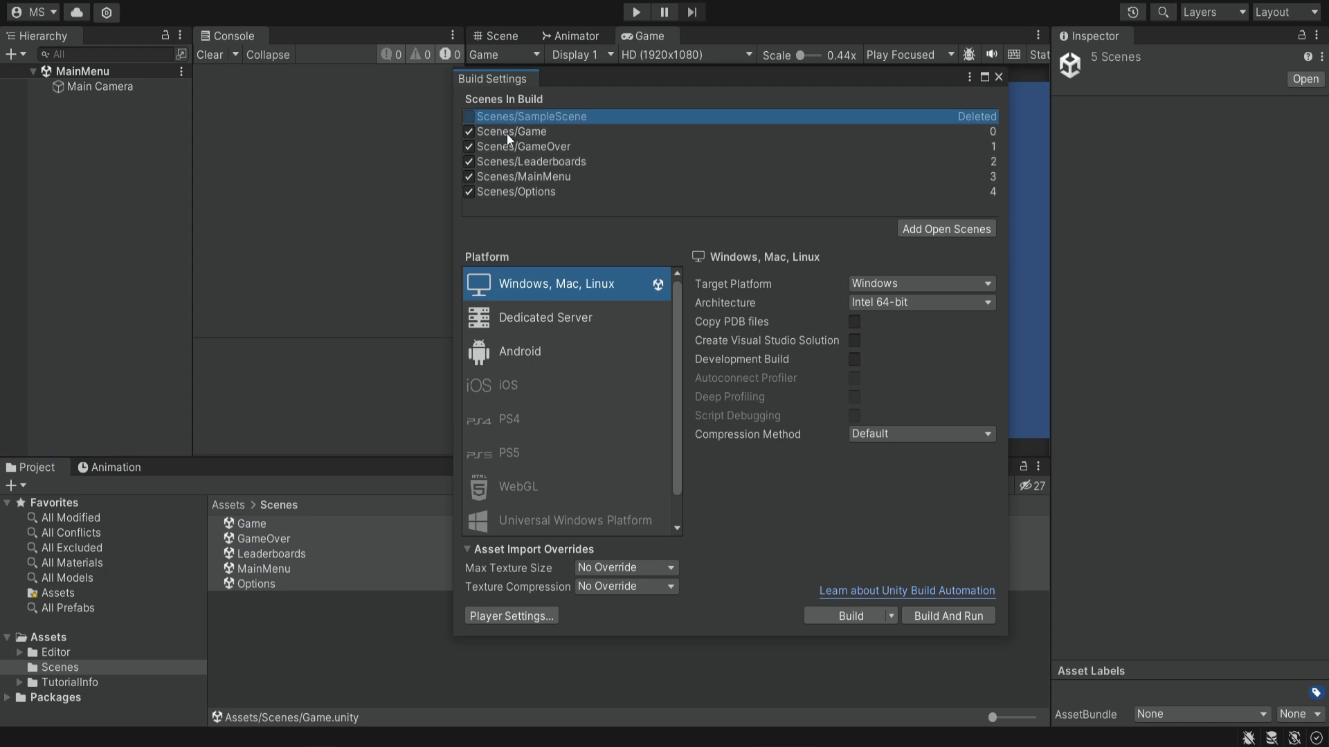
{"action": "left_click", "coordinate": [514, 192]}
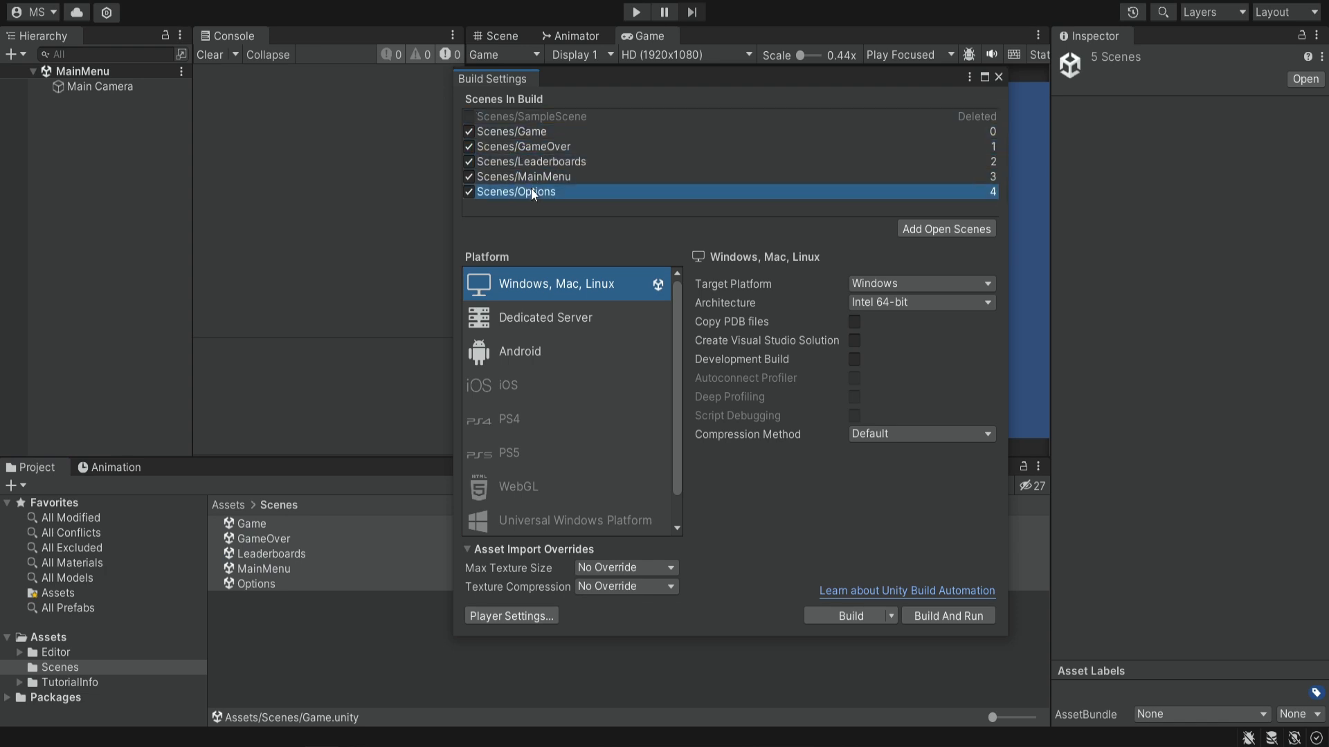
{"action": "mouse_move", "coordinate": [523, 171]}
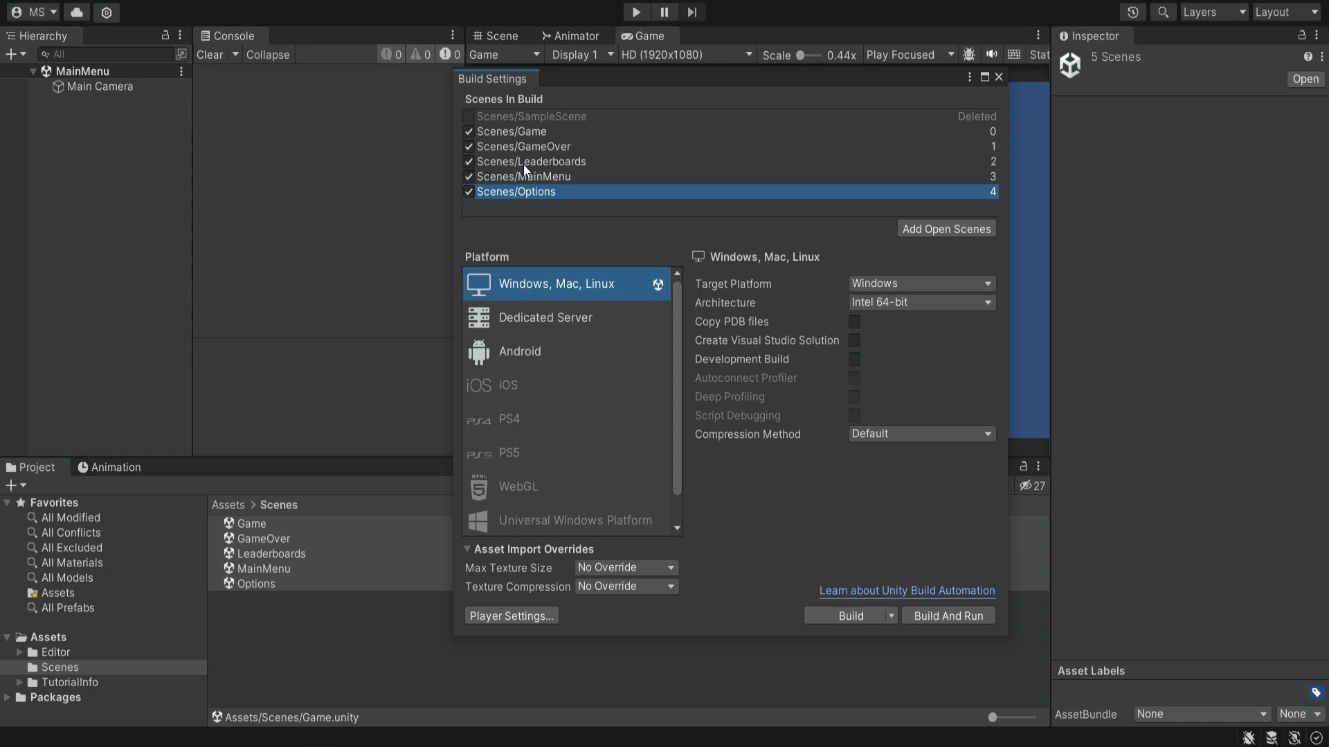
{"action": "mouse_move", "coordinate": [546, 375]}
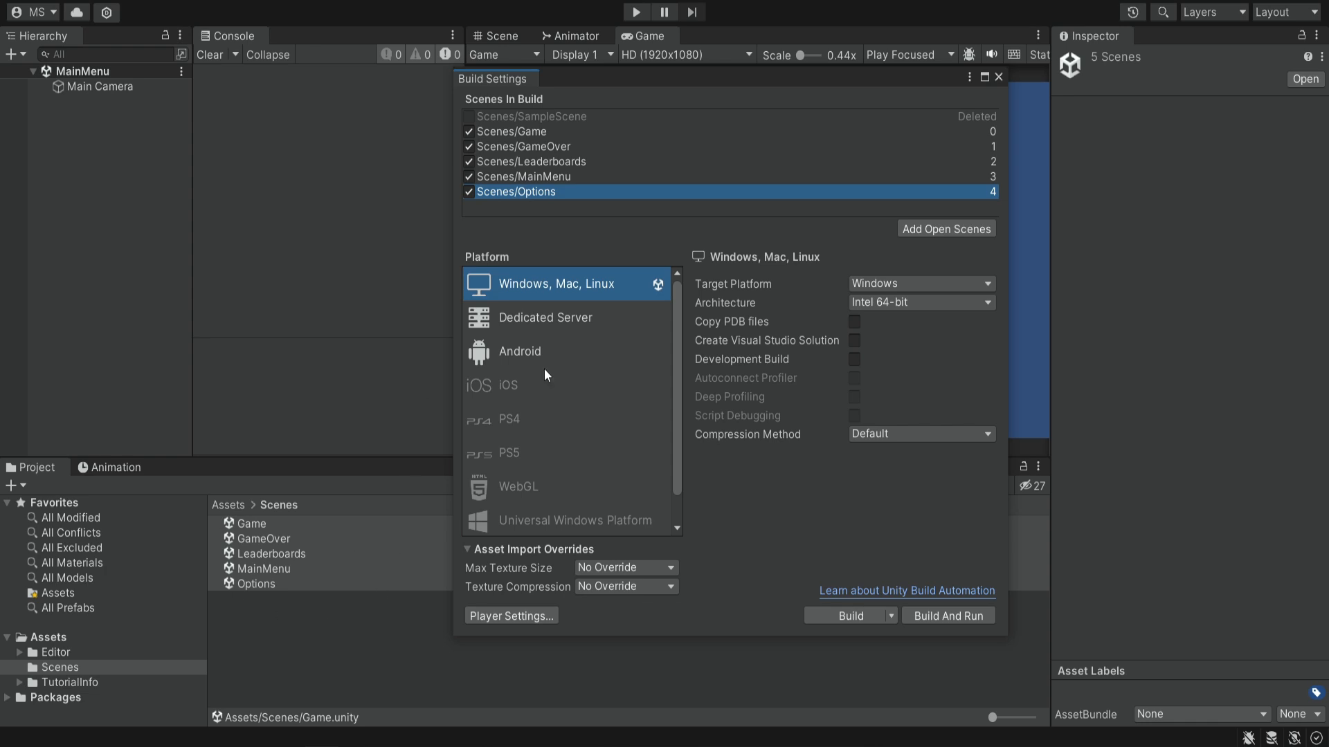
{"action": "mouse_move", "coordinate": [589, 161]}
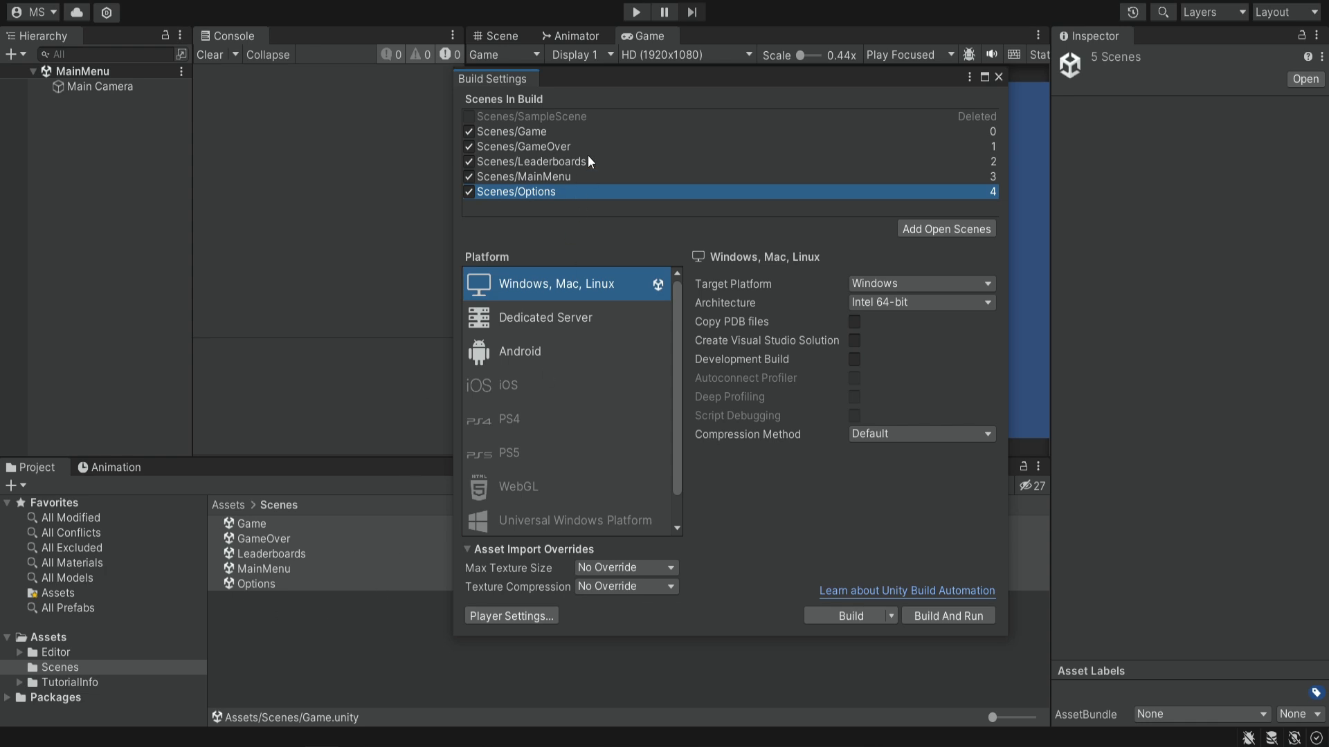
{"action": "mouse_move", "coordinate": [569, 191]}
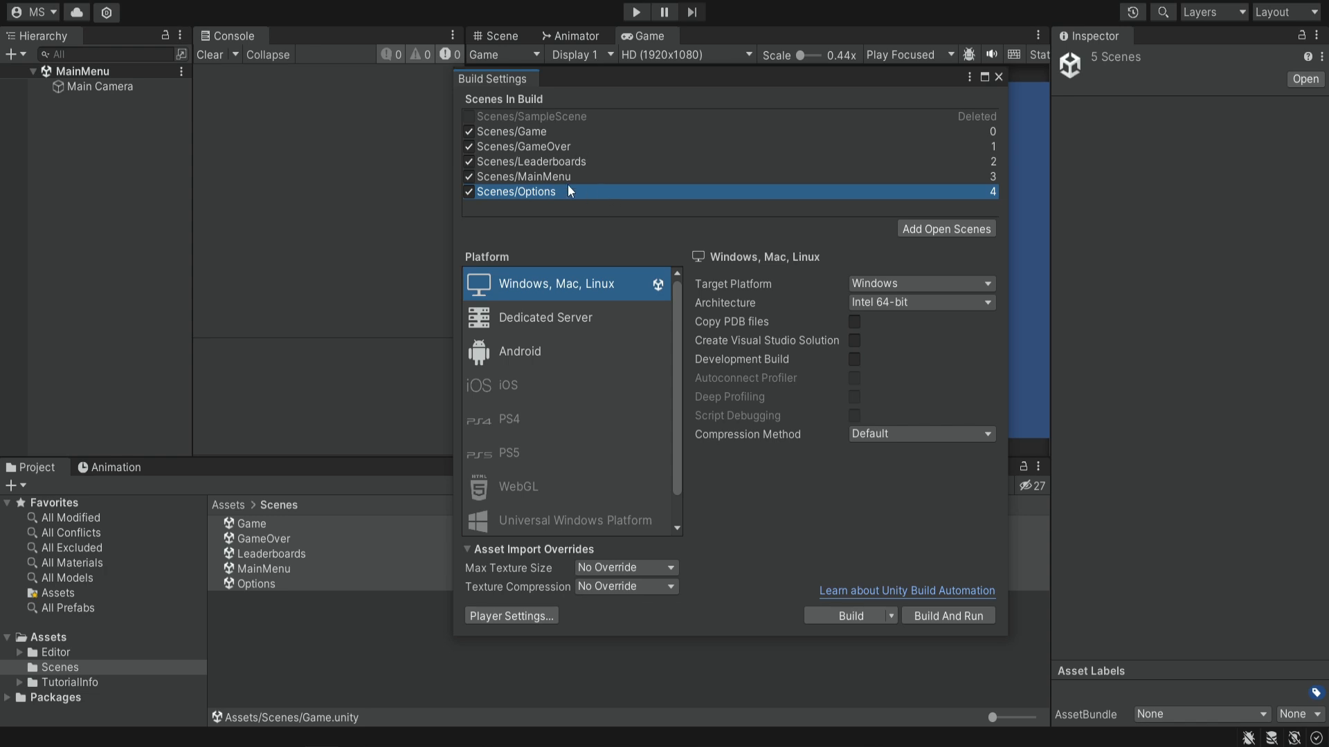
{"action": "mouse_move", "coordinate": [614, 159]}
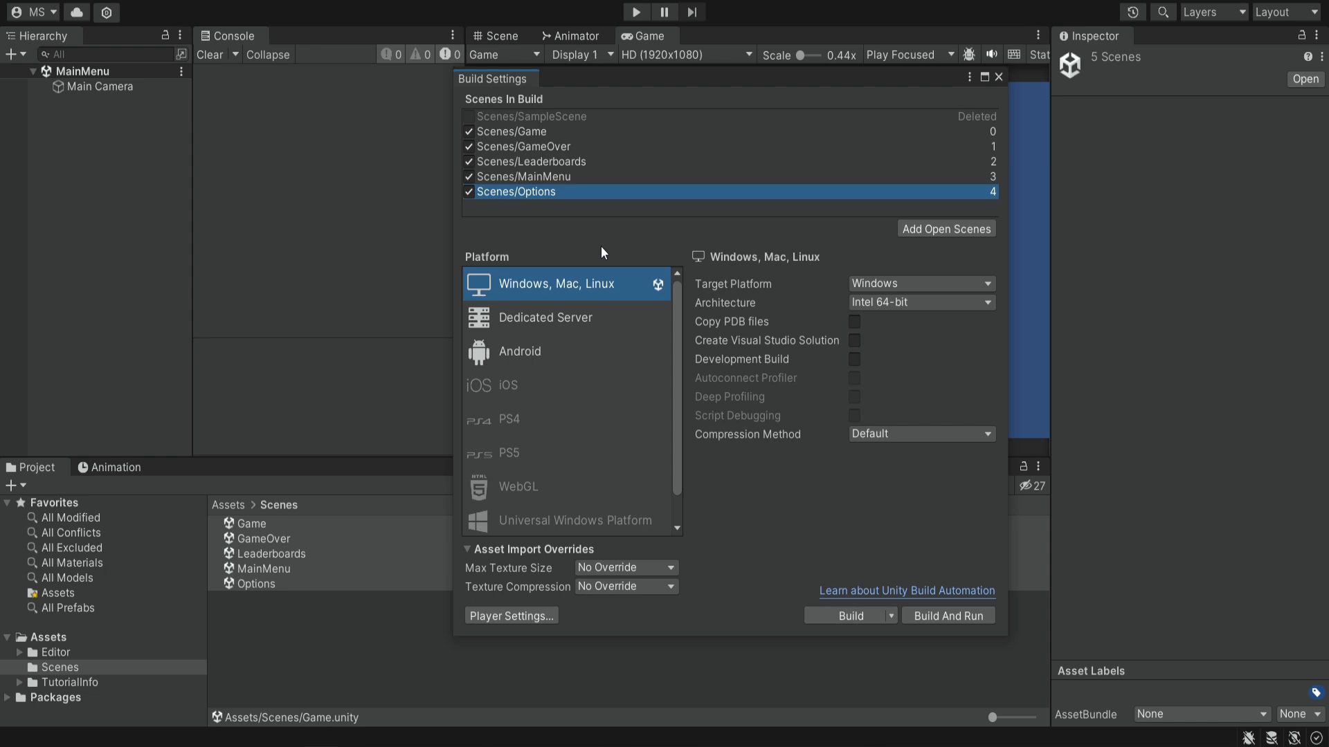
{"action": "mouse_move", "coordinate": [752, 521]}
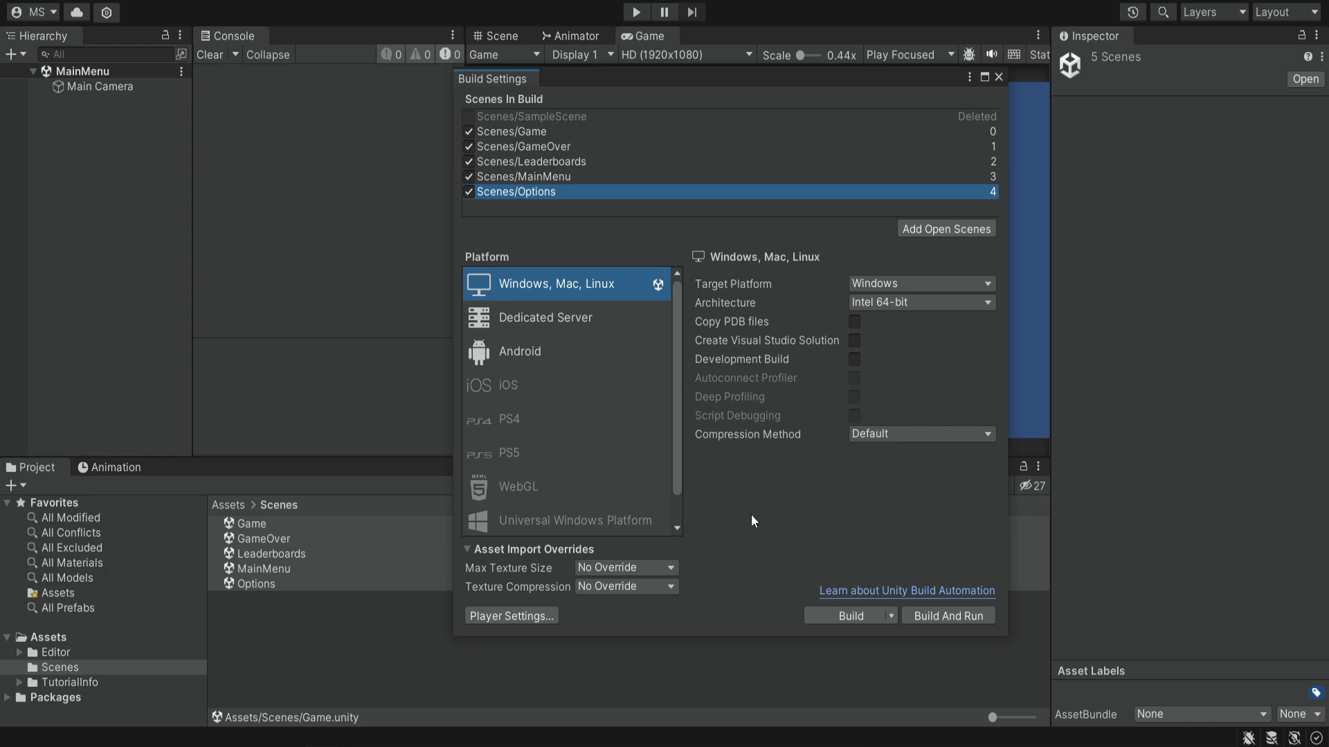
{"action": "mouse_move", "coordinate": [723, 490]}
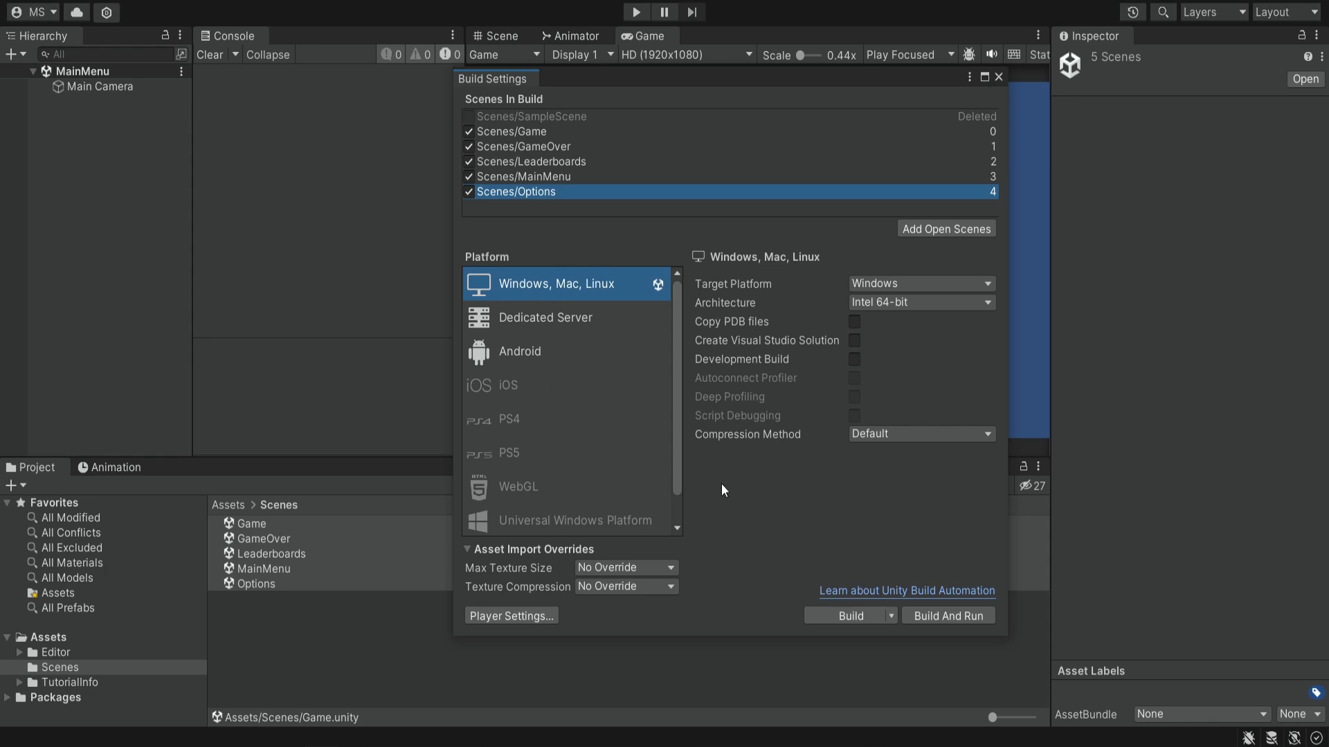
{"action": "mouse_move", "coordinate": [549, 243]}
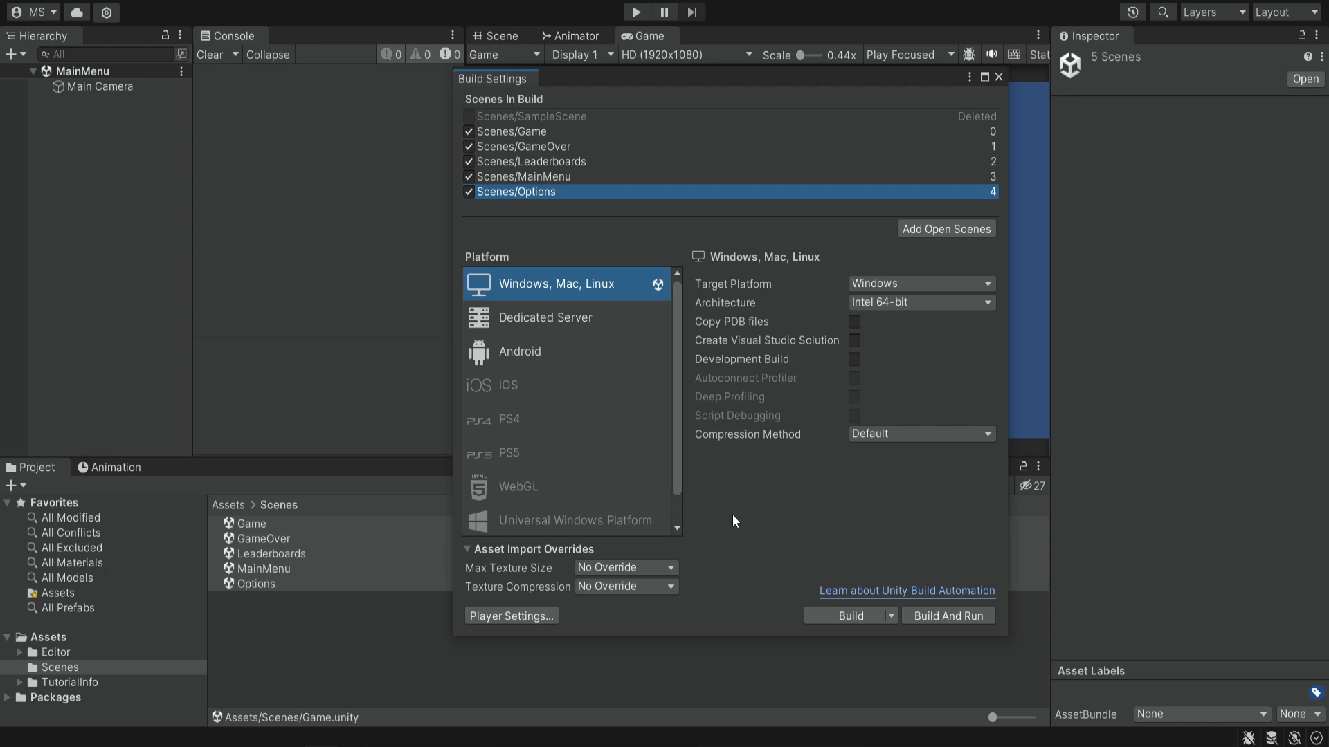
{"action": "mouse_move", "coordinate": [627, 424]}
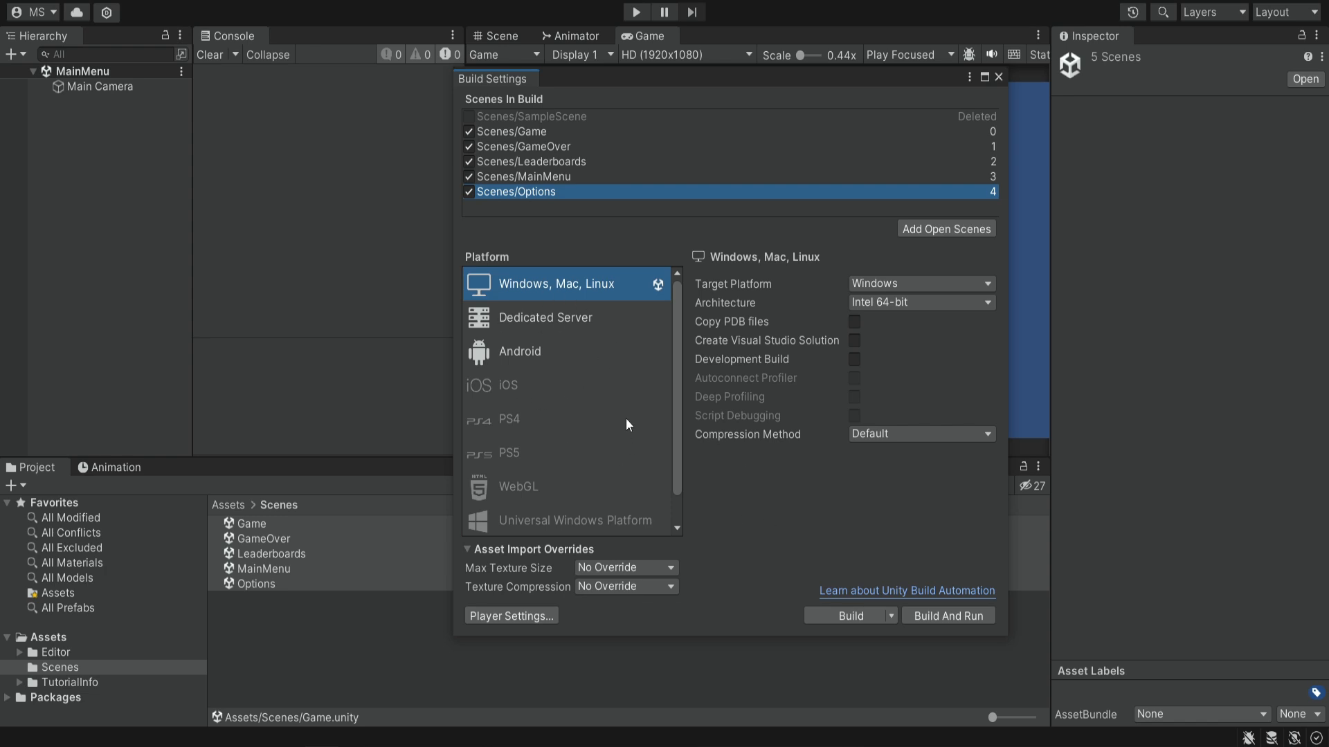
{"action": "mouse_move", "coordinate": [545, 365]}
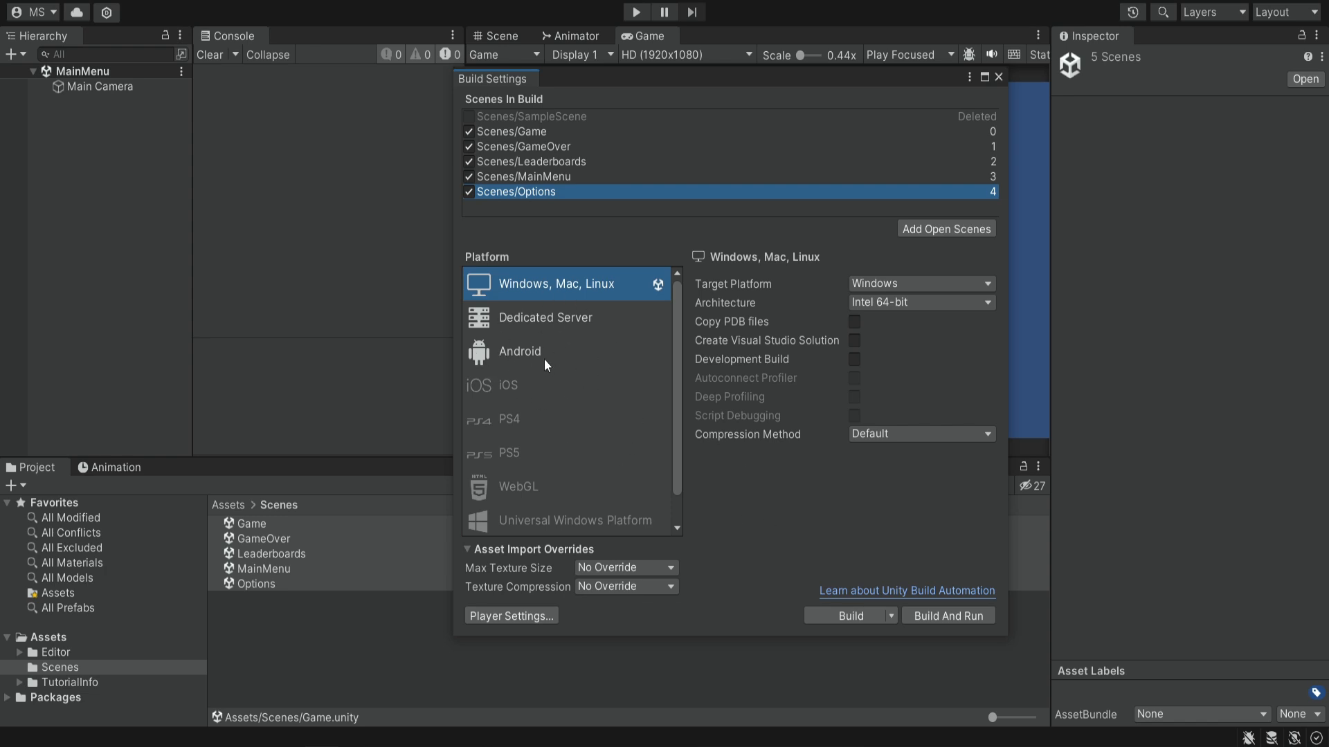
{"action": "left_click", "coordinate": [518, 351]}
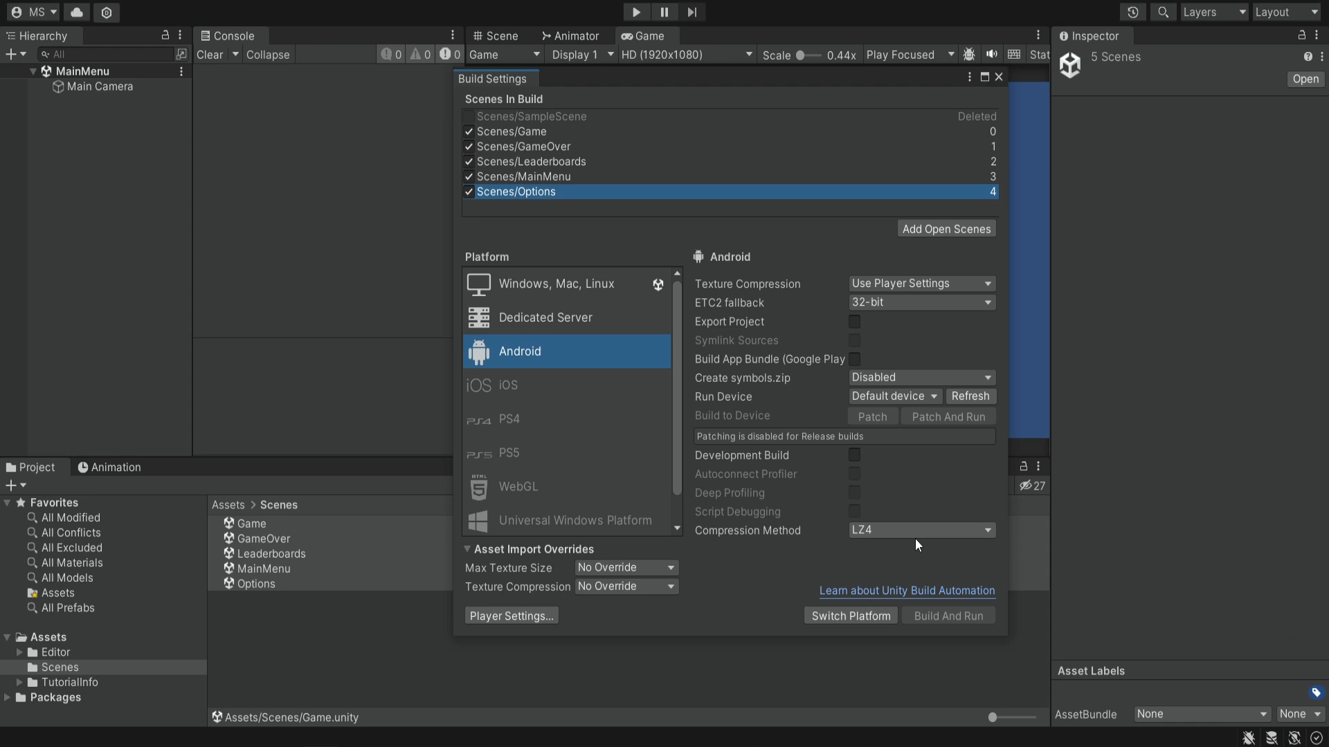
{"action": "mouse_move", "coordinate": [943, 473]}
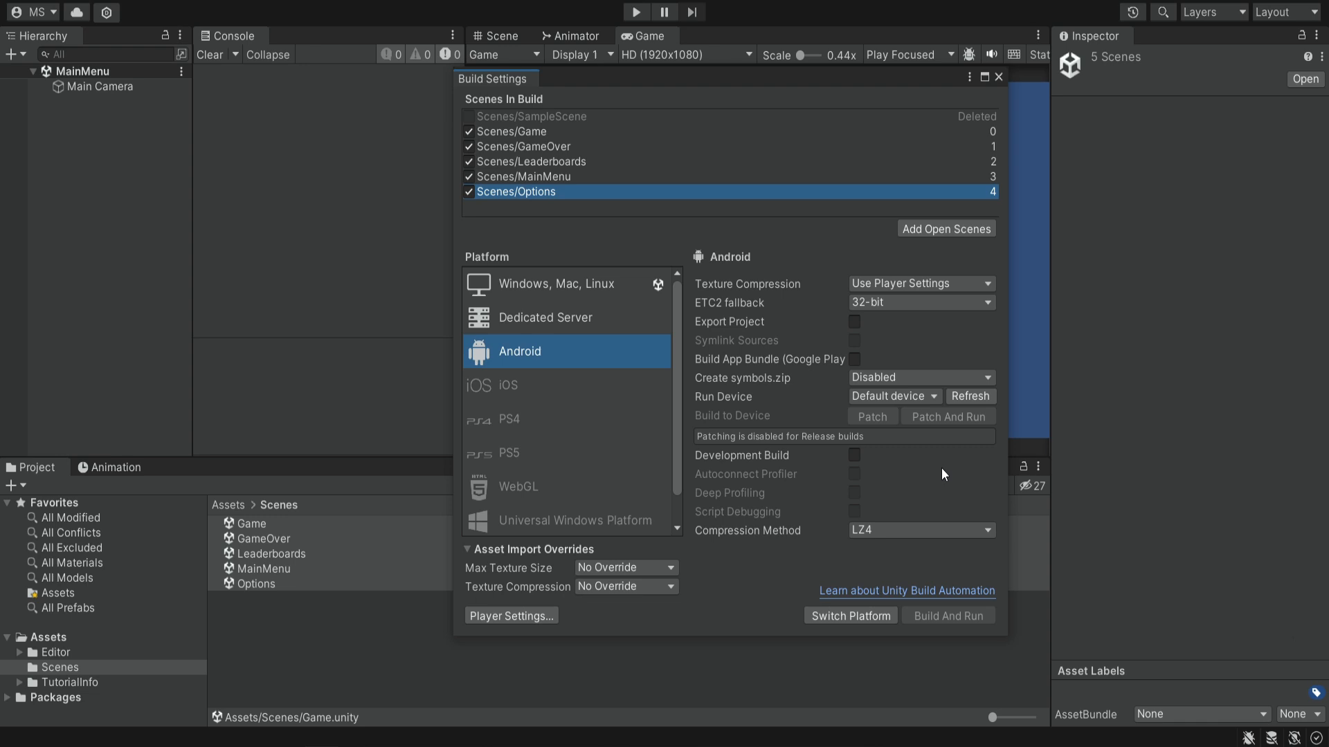
{"action": "mouse_move", "coordinate": [894, 497]}
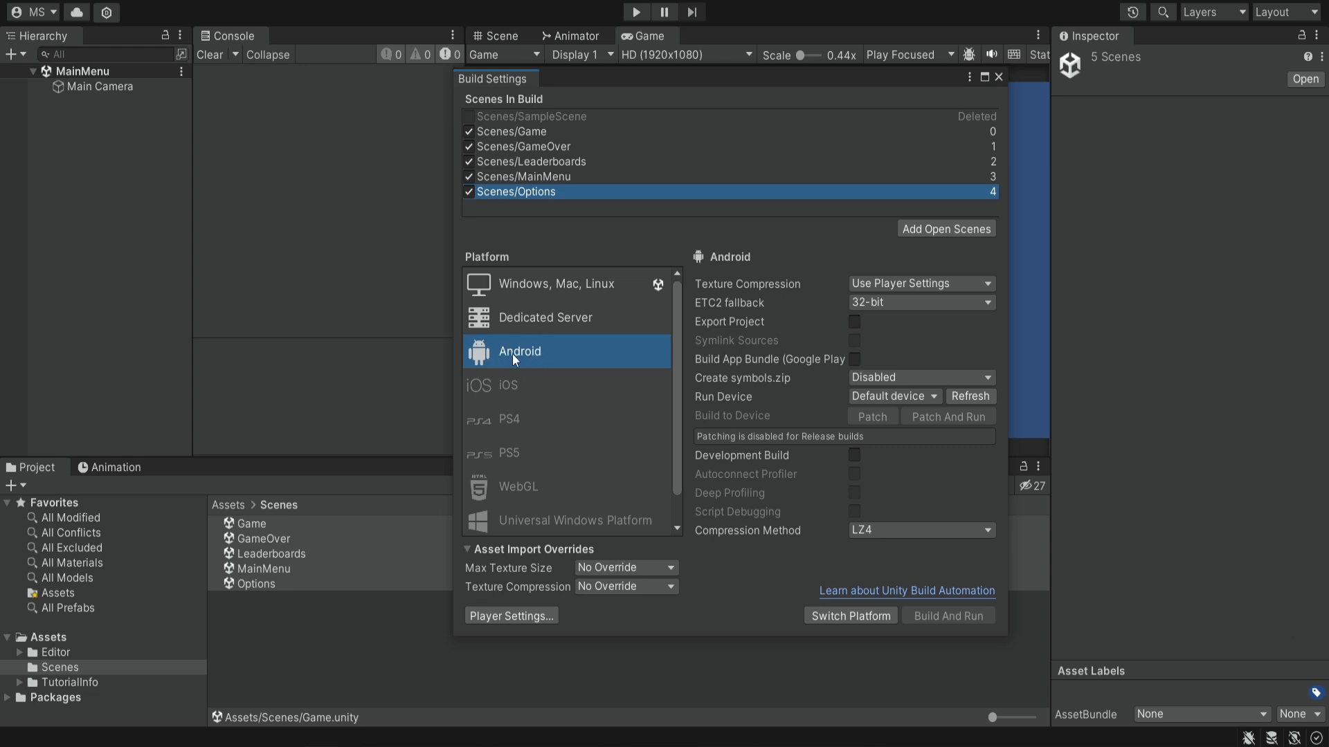
{"action": "mouse_move", "coordinate": [912, 496]}
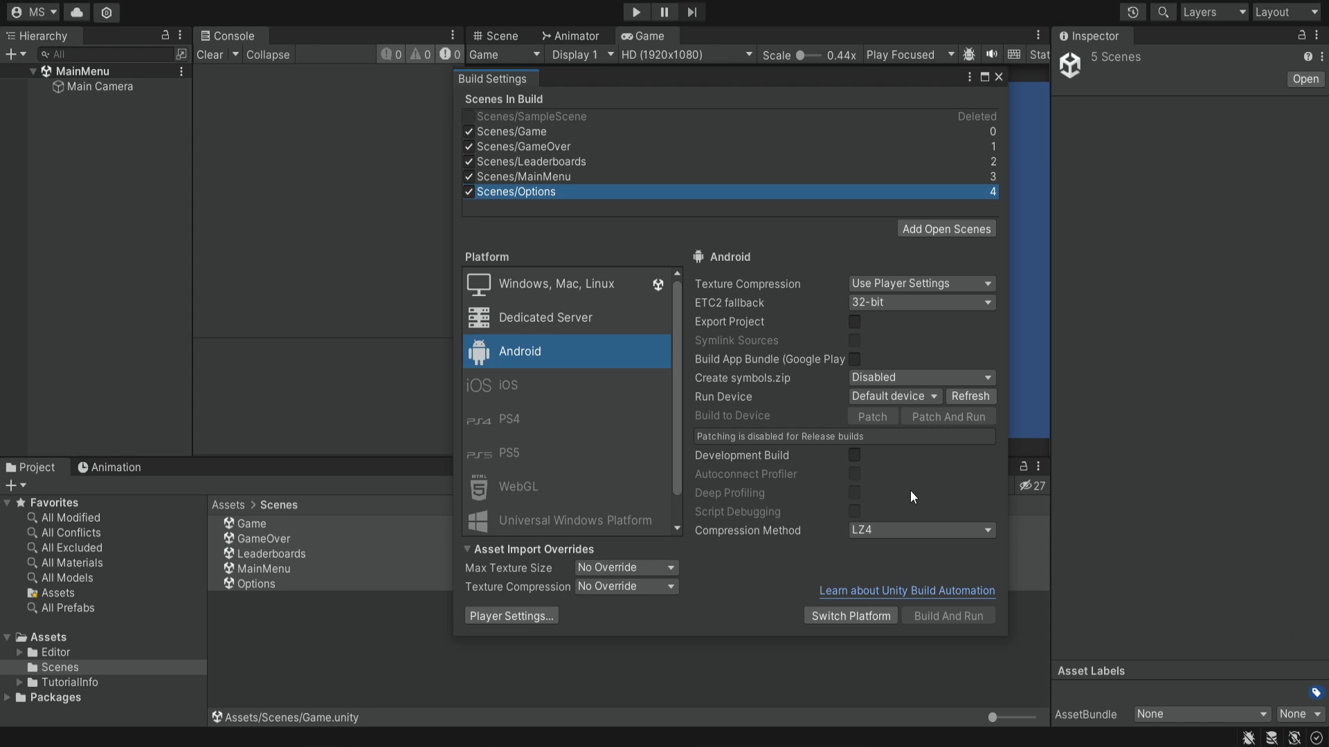
{"action": "mouse_move", "coordinate": [660, 282]}
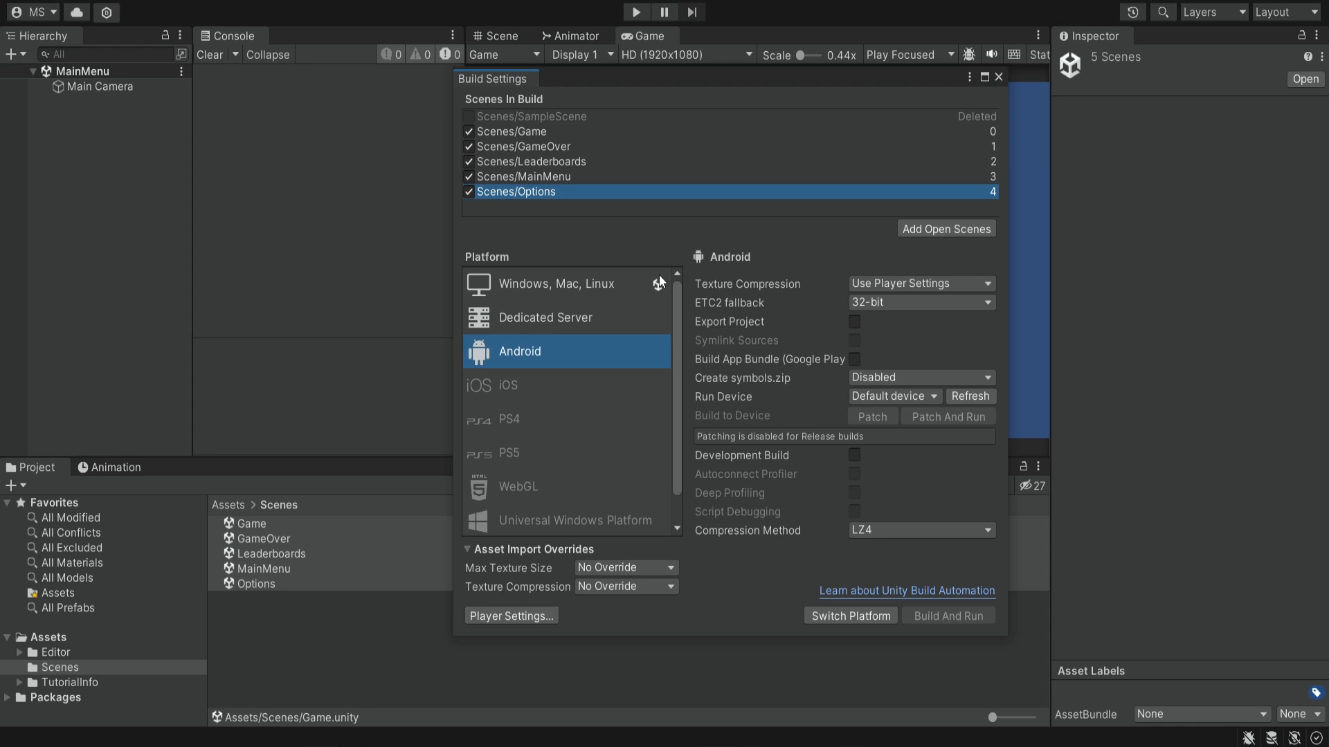
Return to the Windows, Mac, Linux platform settings
{"action": "left_click", "coordinate": [559, 283]}
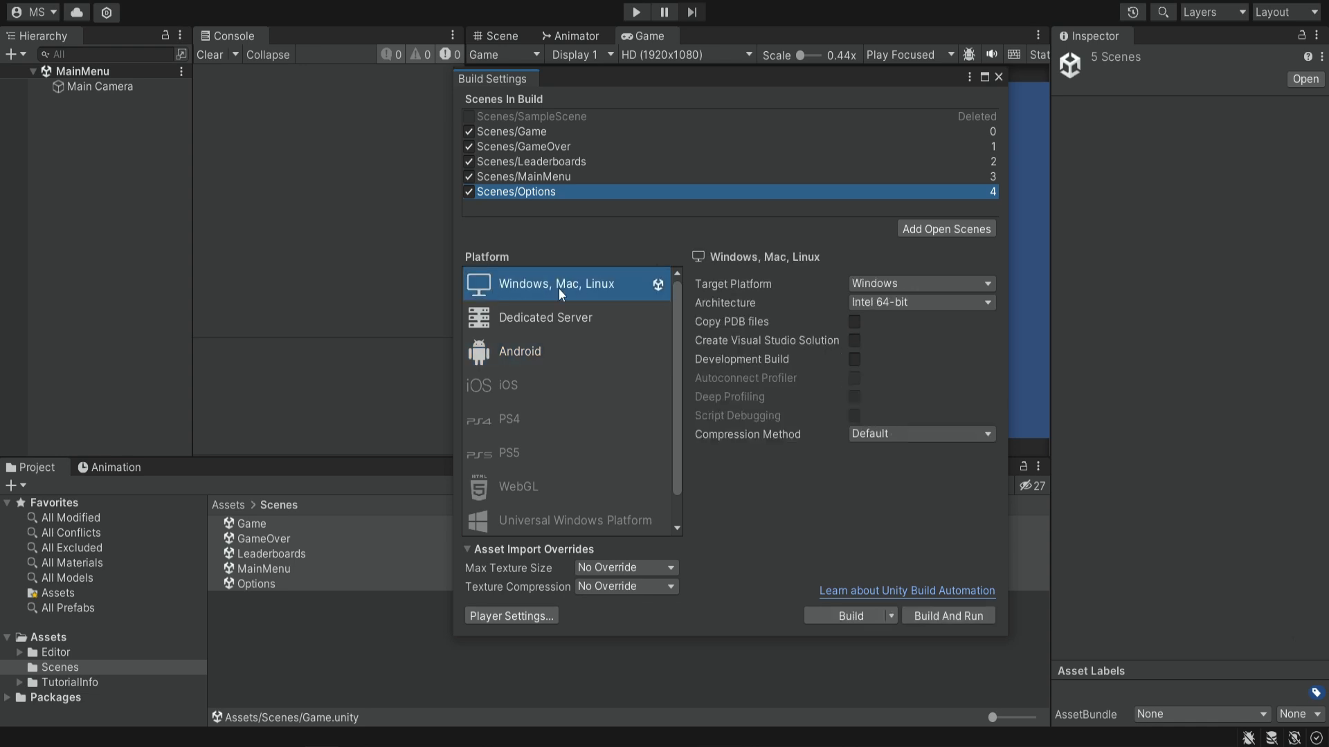
{"action": "mouse_move", "coordinate": [746, 284]}
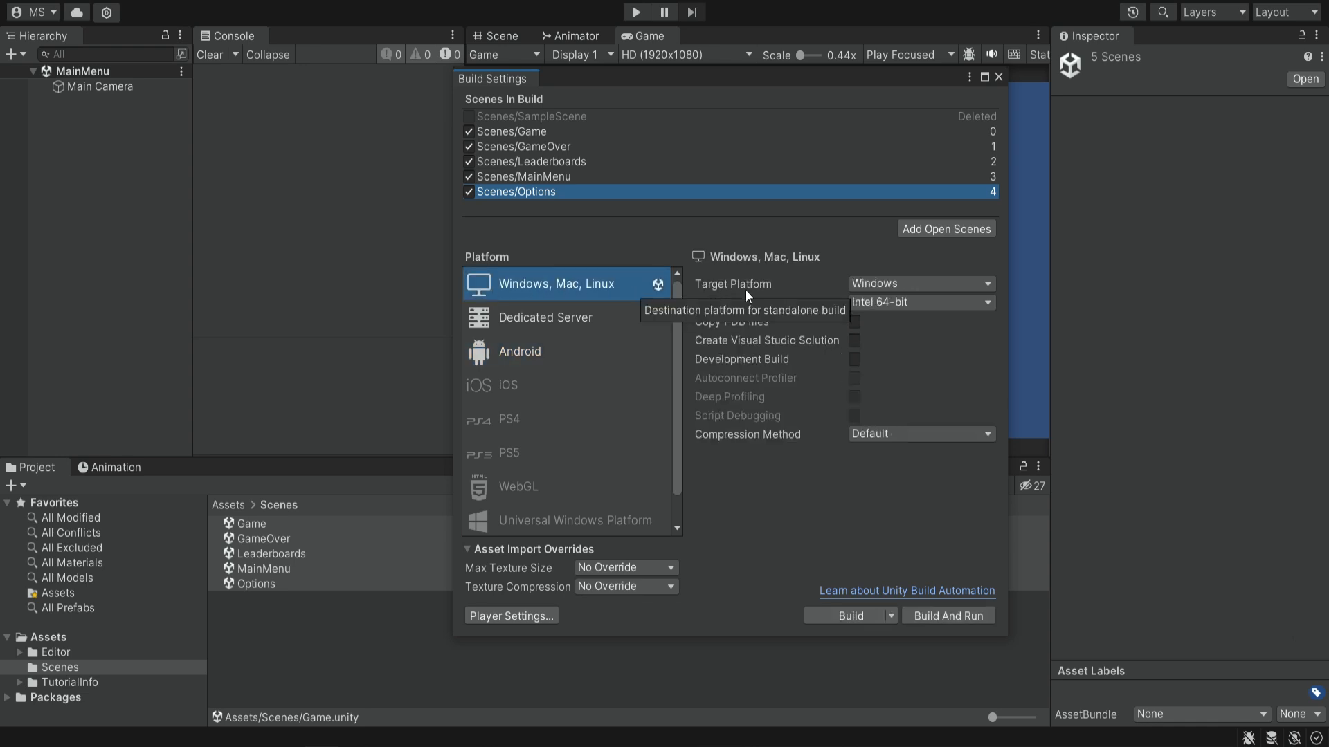
Select Android and make it the active build target with Switch Platform
{"action": "left_click", "coordinate": [518, 351]}
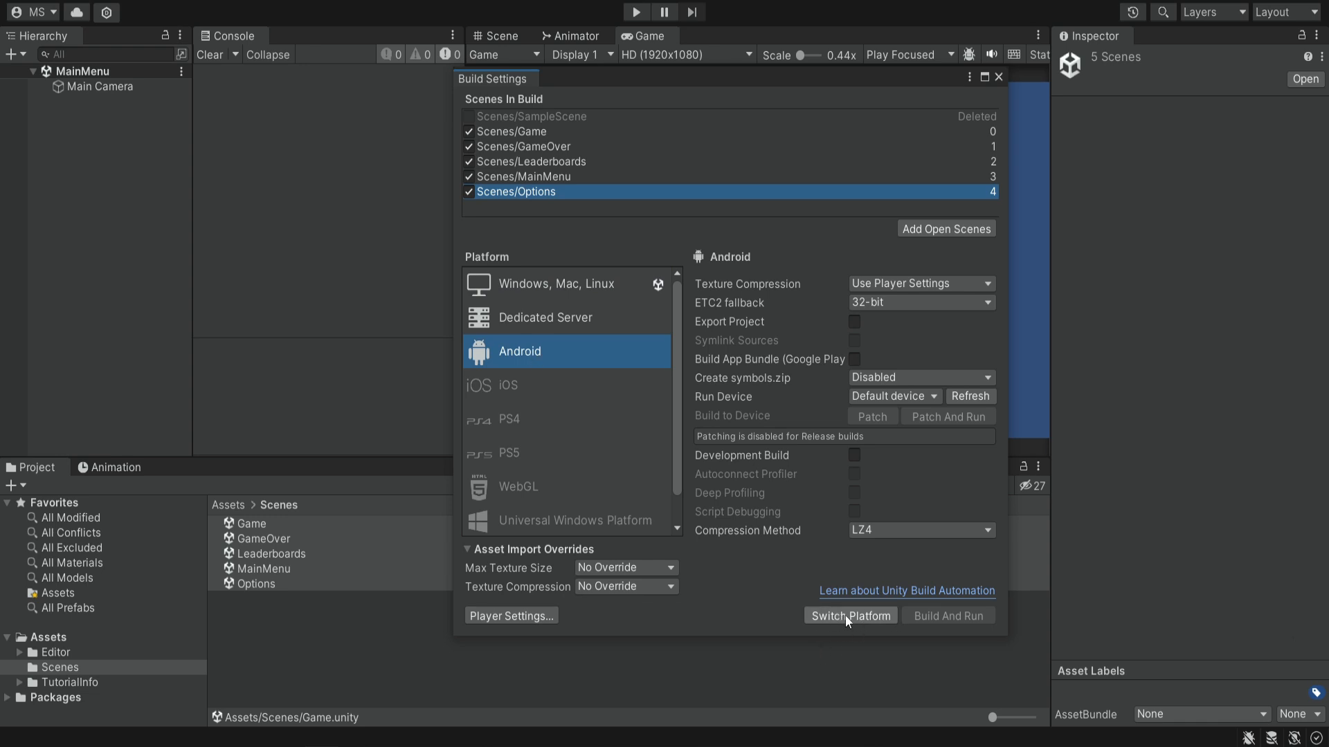
{"action": "left_click", "coordinate": [850, 615]}
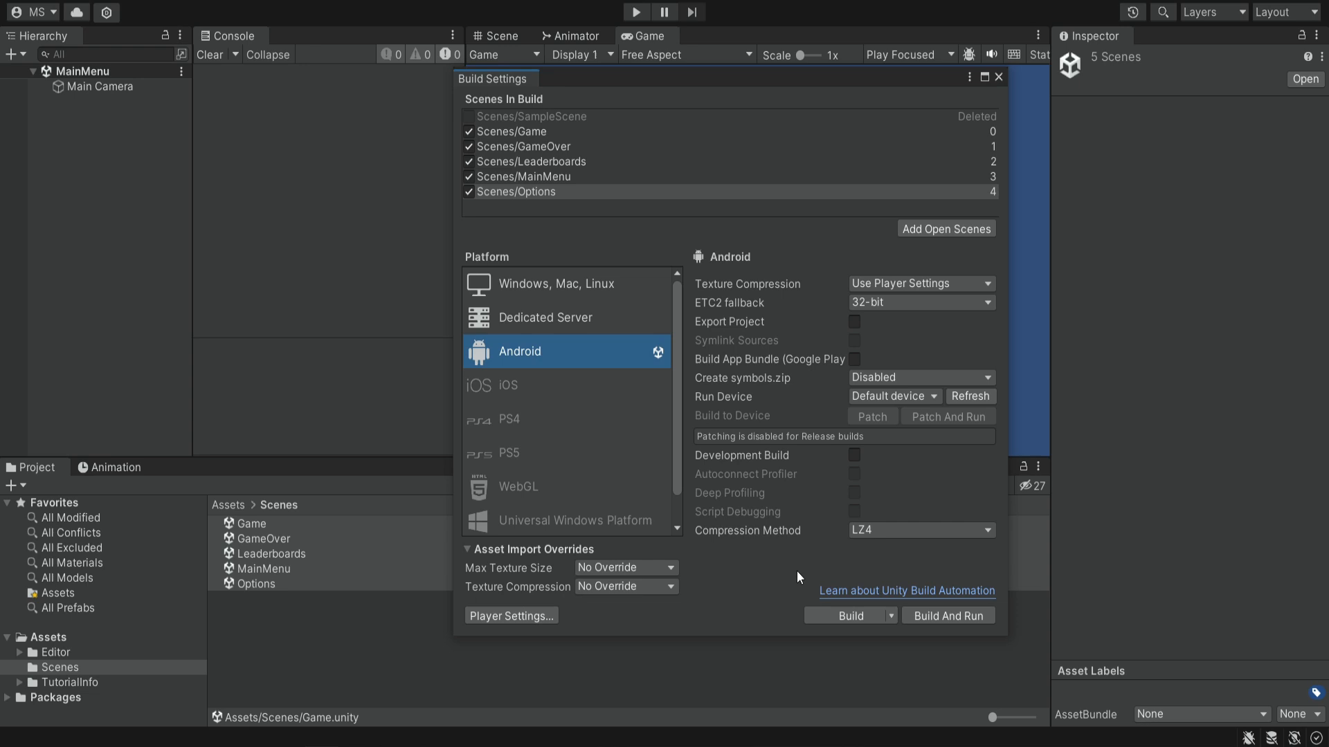
{"action": "mouse_move", "coordinate": [669, 363]}
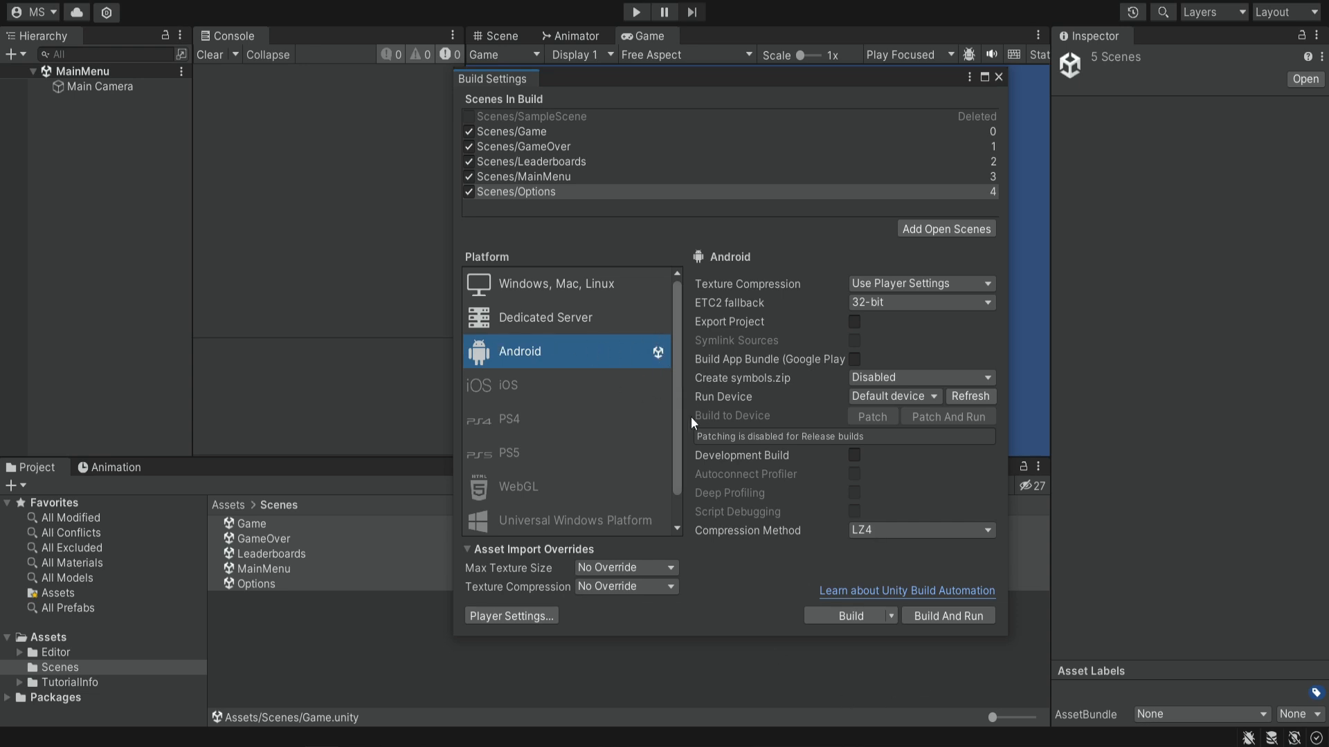
{"action": "mouse_move", "coordinate": [788, 599]}
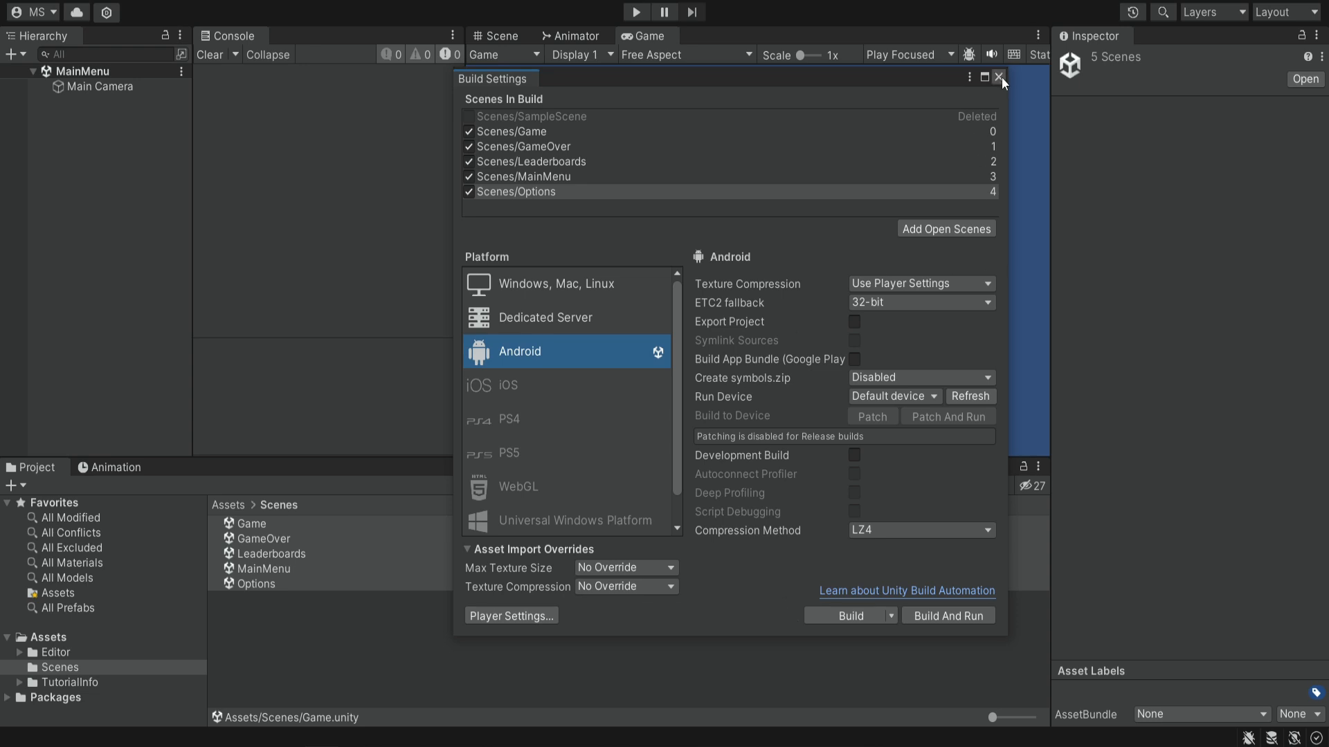
Close Build Settings and show the Game view's resolution presets
{"action": "left_click", "coordinate": [1001, 76]}
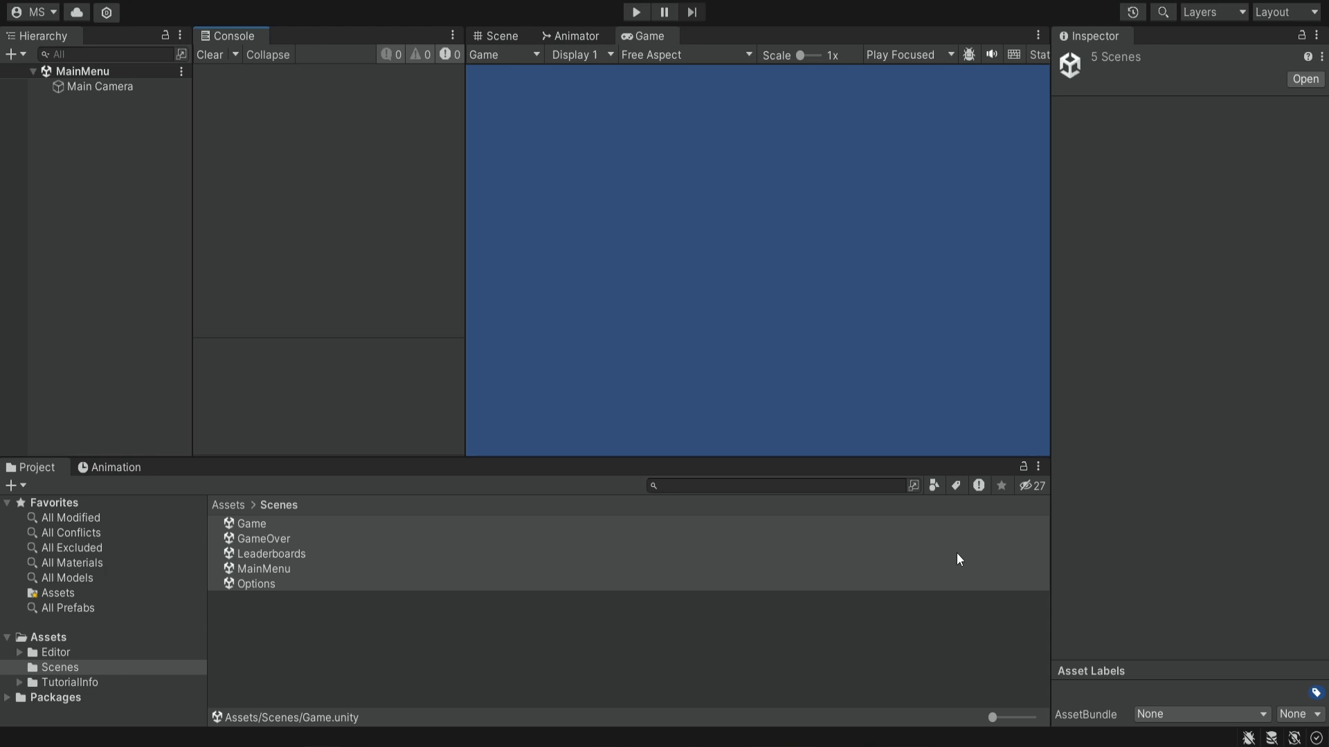
{"action": "mouse_move", "coordinate": [706, 47]}
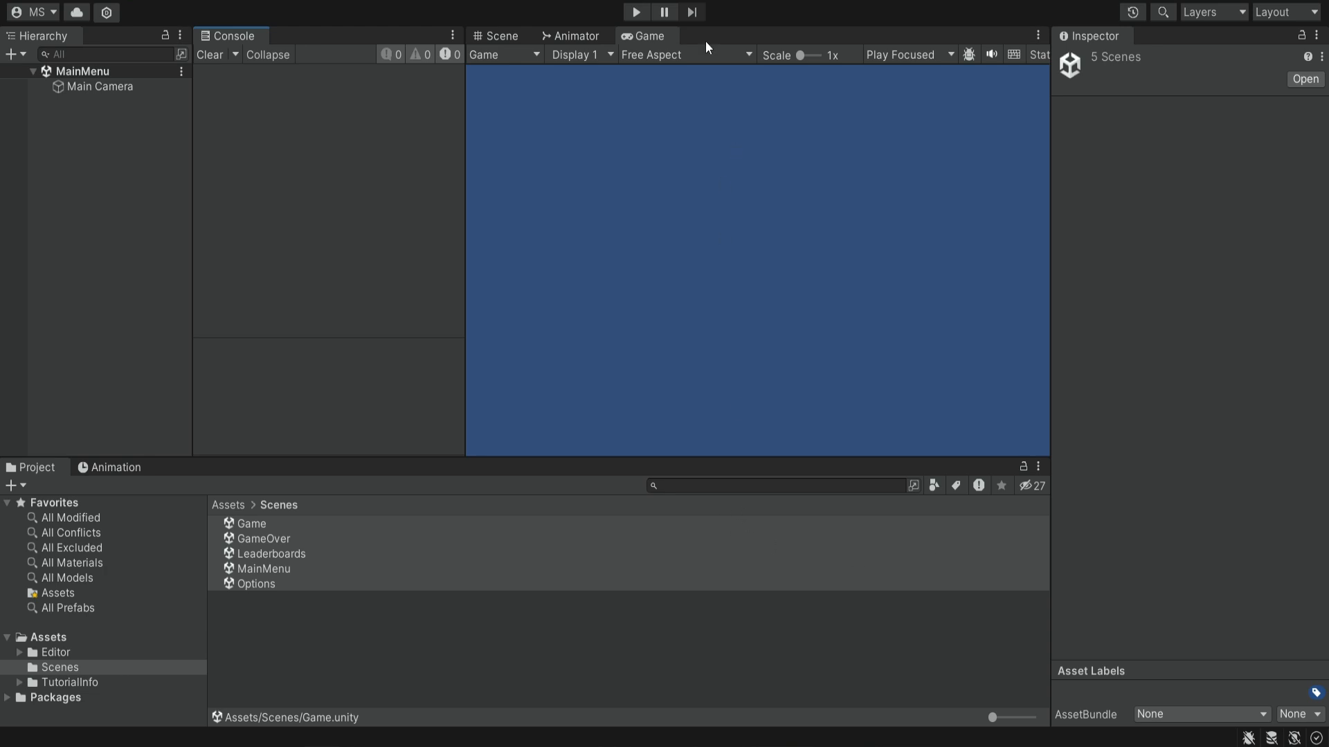
{"action": "left_click", "coordinate": [685, 54]}
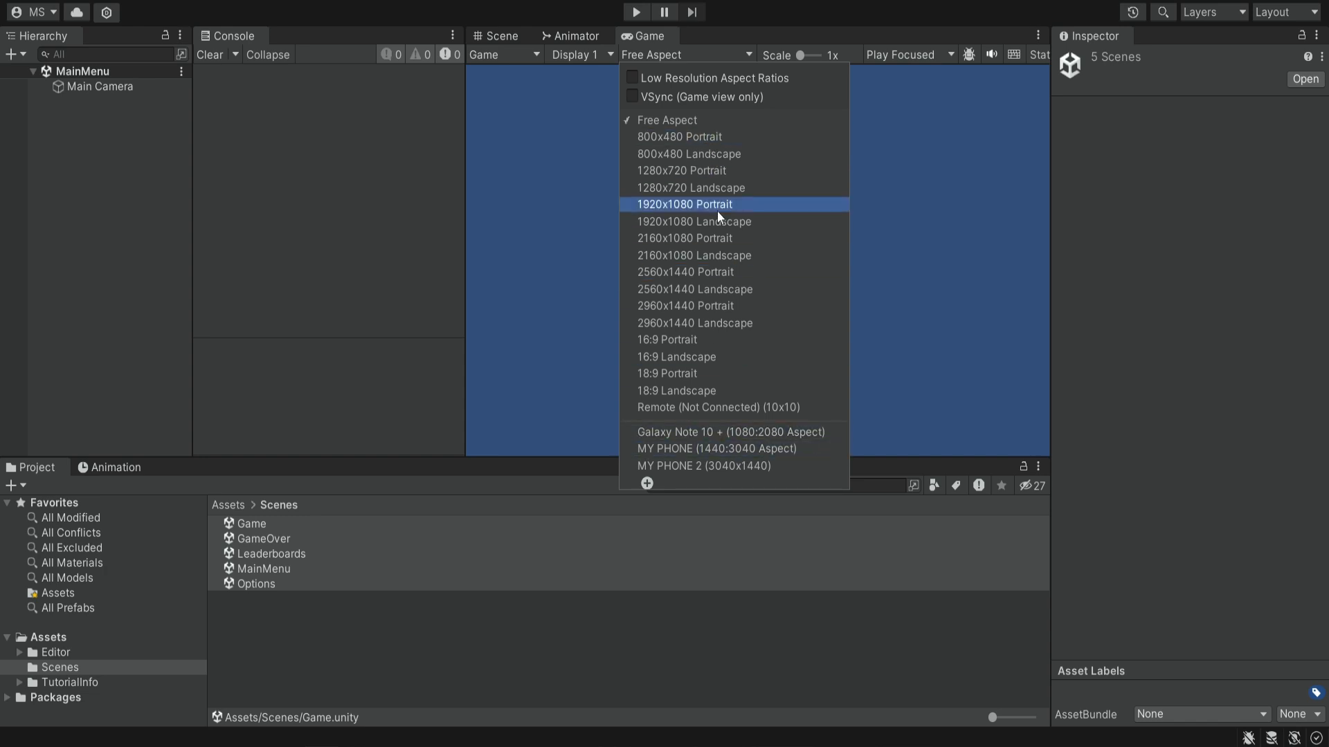
{"action": "mouse_move", "coordinate": [792, 424]}
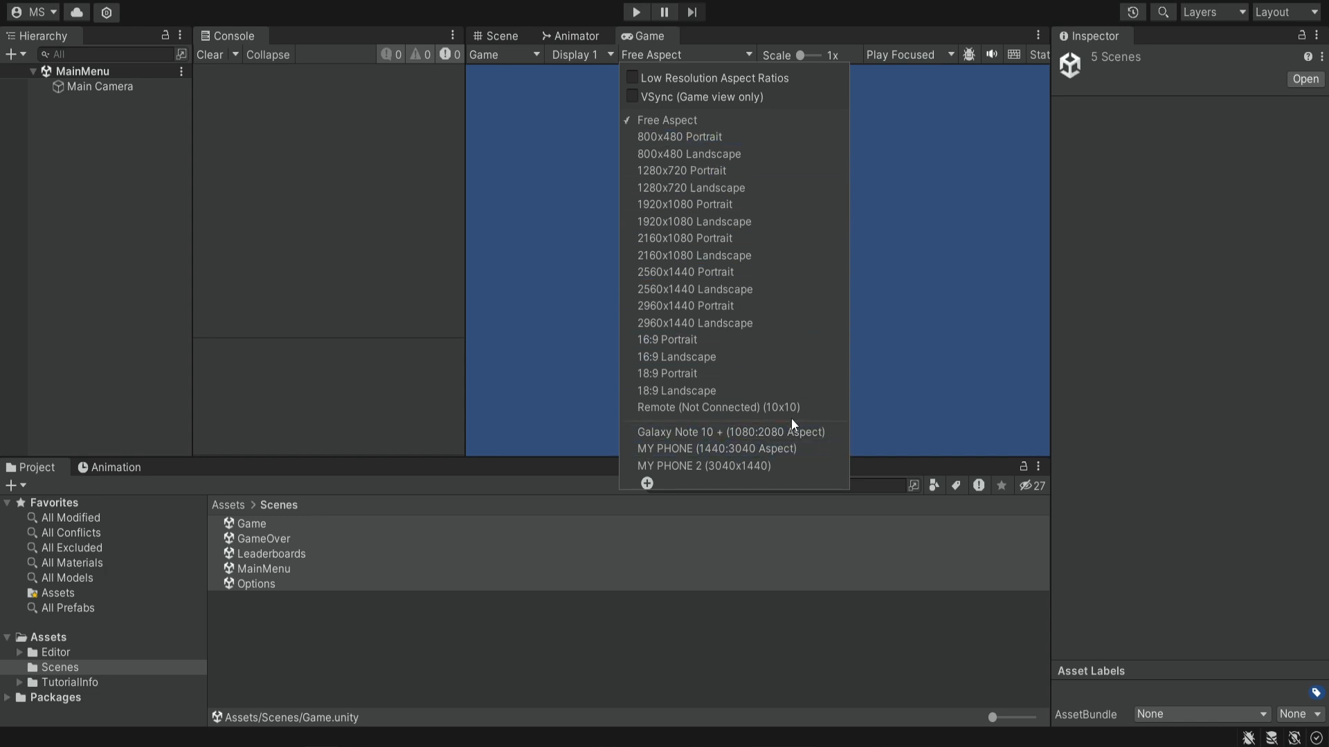
{"action": "mouse_move", "coordinate": [688, 155]}
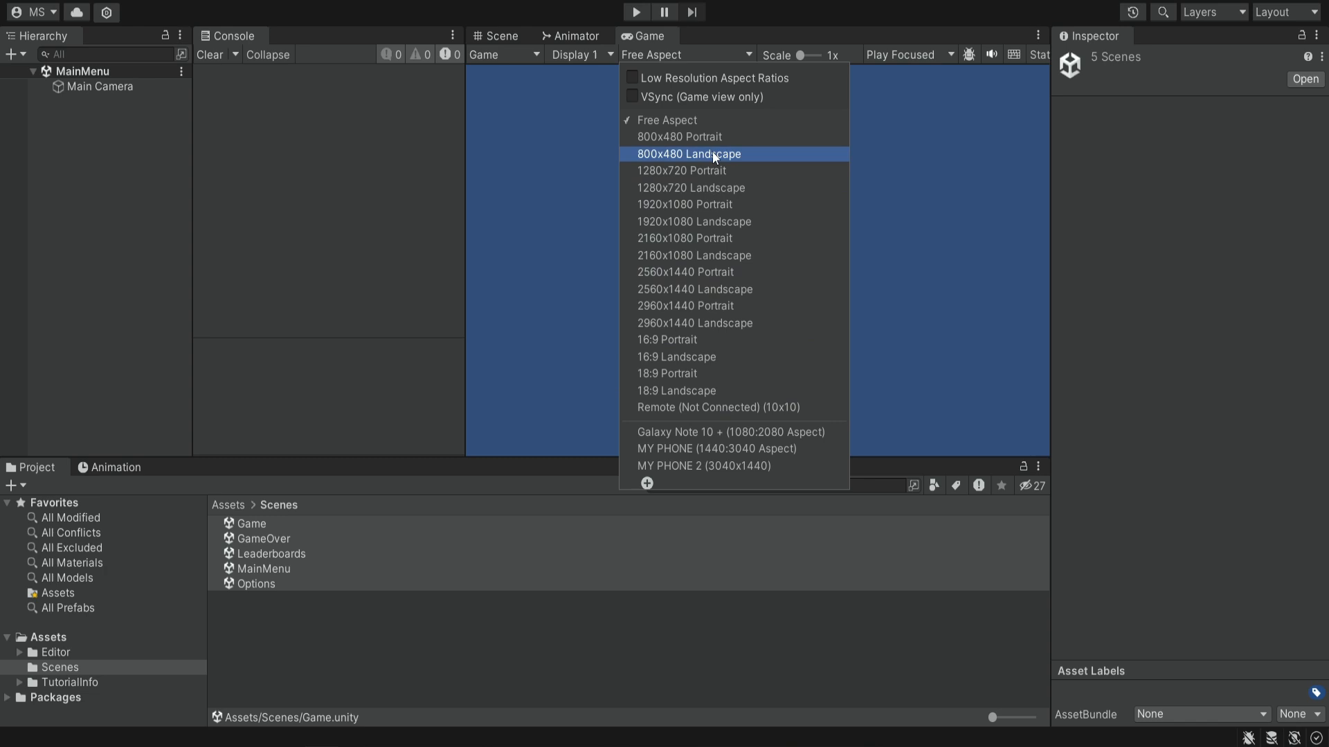